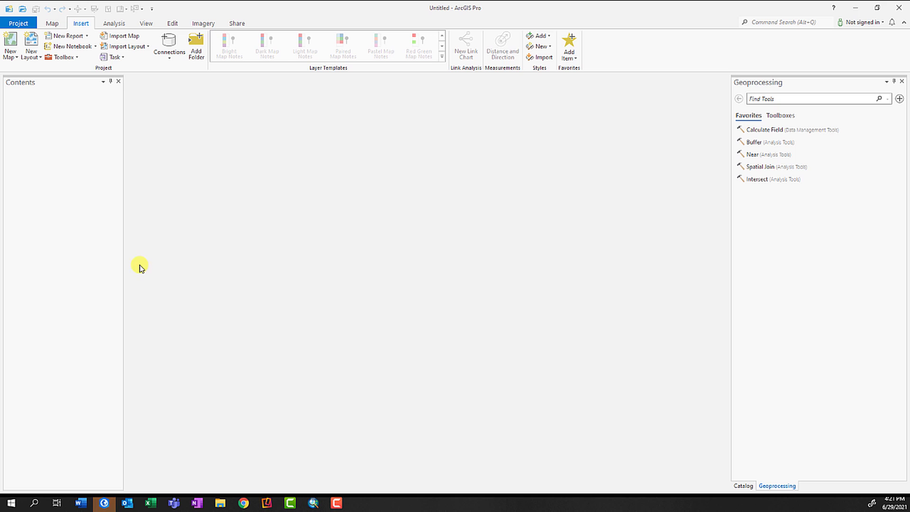
mouse_move(120, 35)
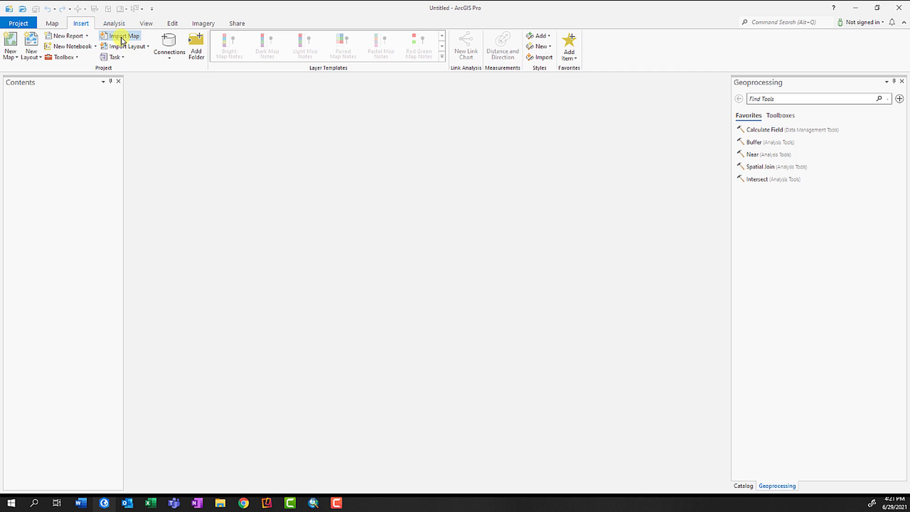
Import the Water System Map.mxd ArcMap document into the project.
left_click(122, 35)
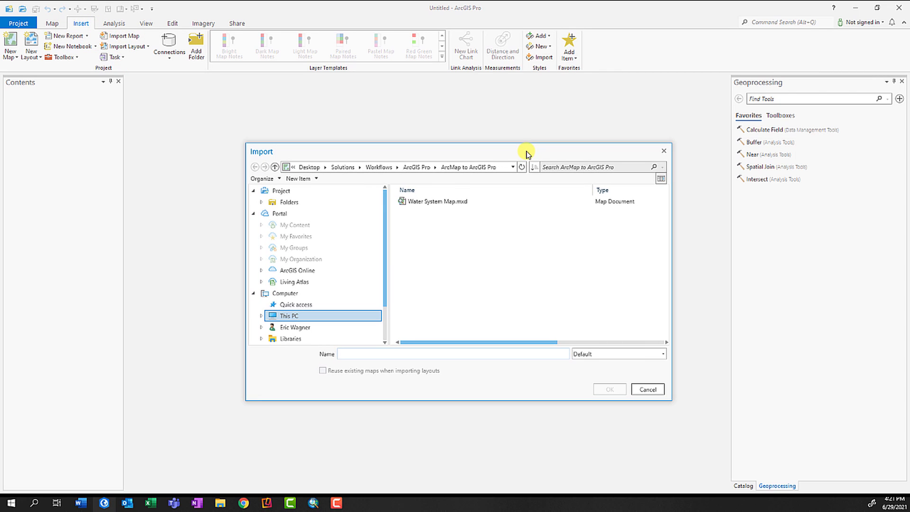
left_click(437, 201)
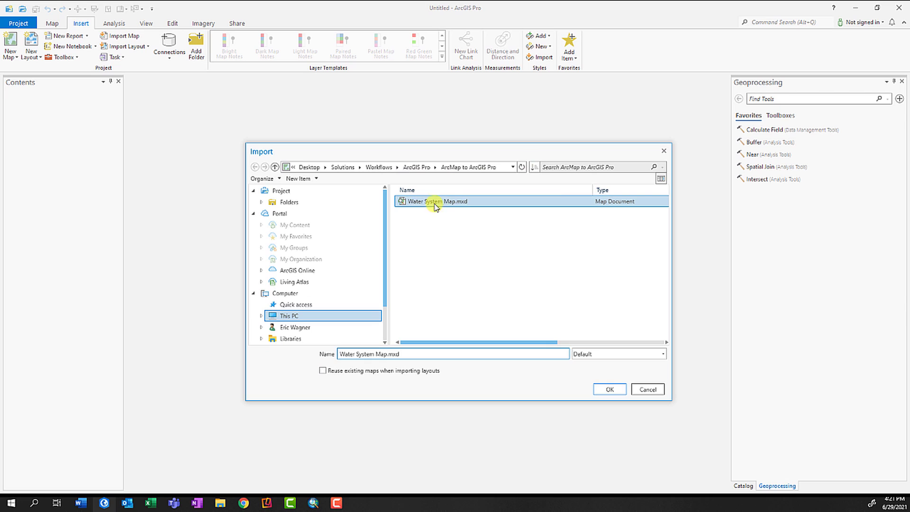
left_click(608, 388)
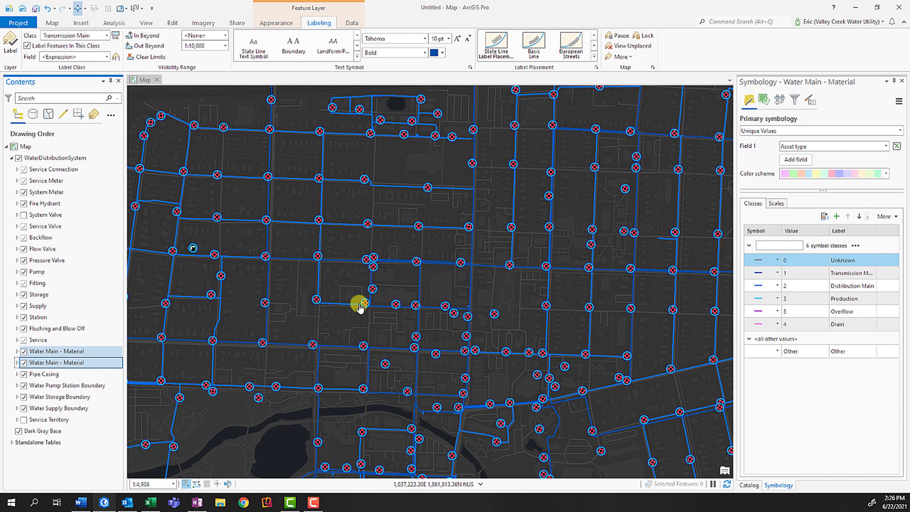
Symbolize Water Main by unique Material values and toggle the other Water Main layer's visibility.
left_click(900, 146)
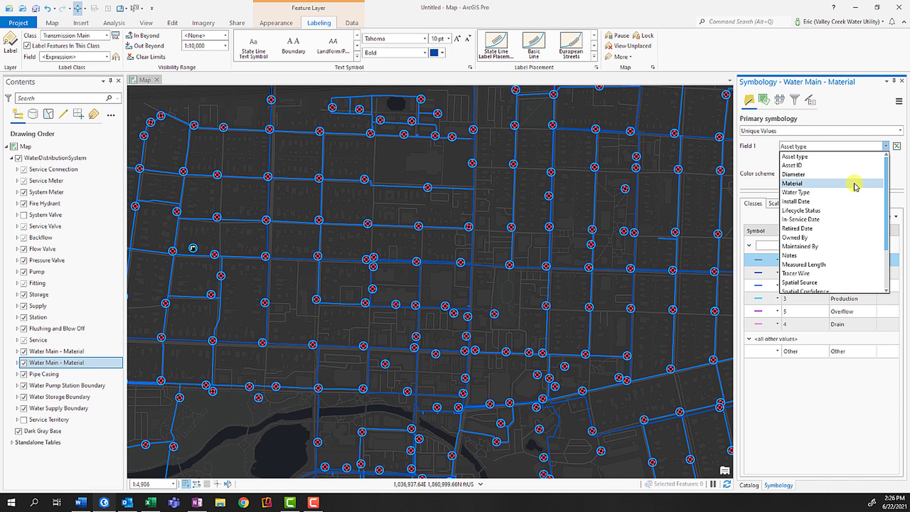
left_click(791, 183)
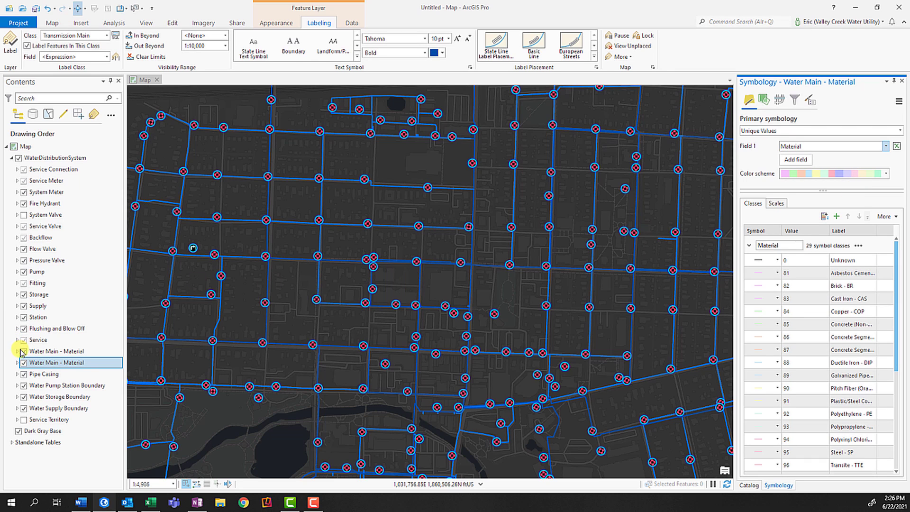
left_click(23, 350)
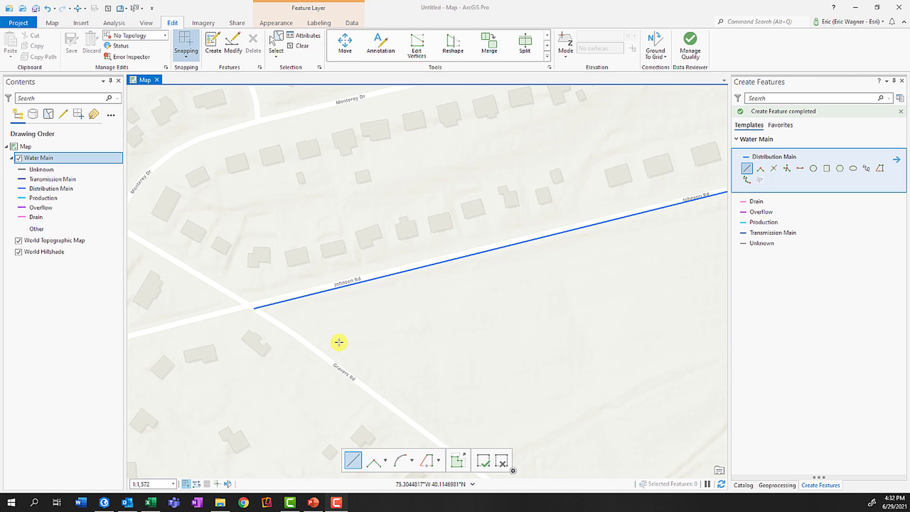
mouse_move(293, 329)
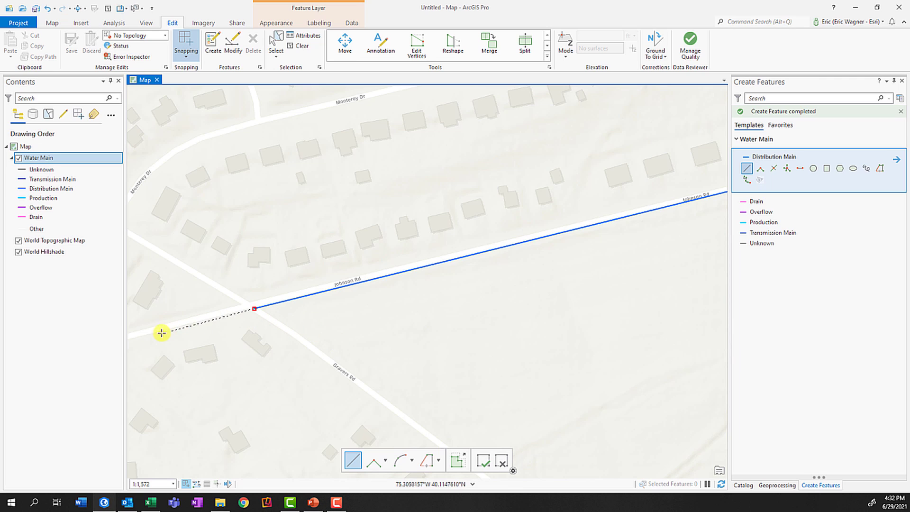
mouse_move(132, 340)
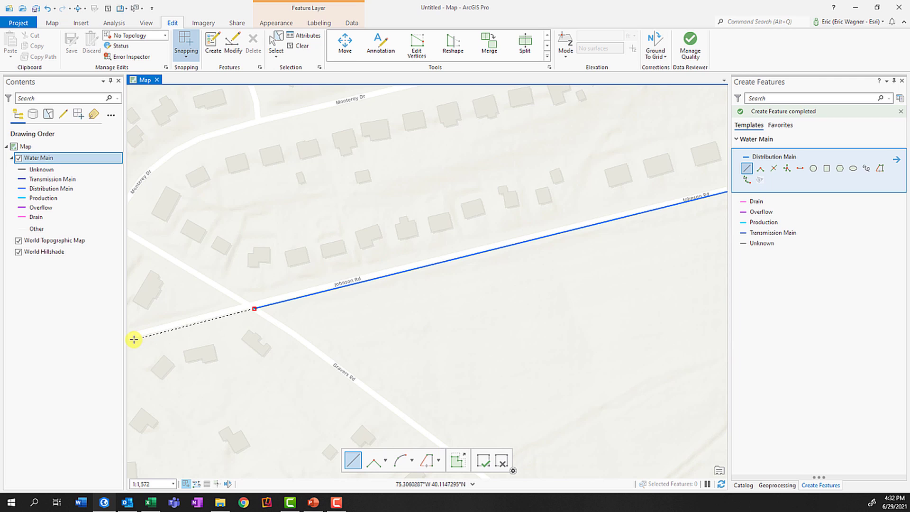
mouse_move(134, 345)
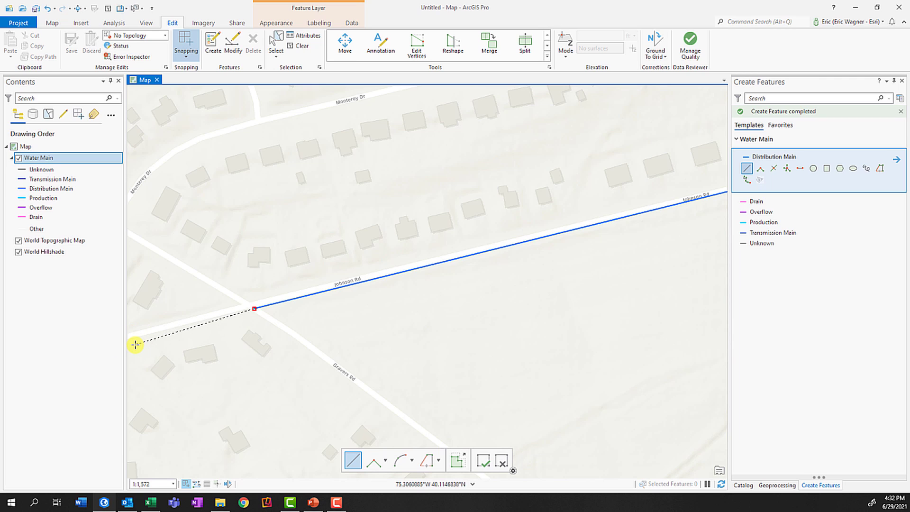
mouse_move(136, 342)
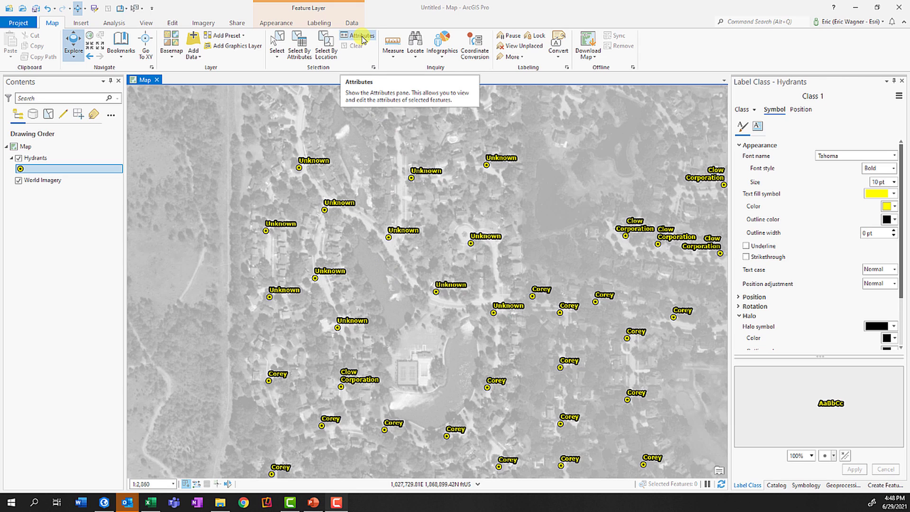
Assign Mueller Company as manufacturer to all twelve selected hydrants at once.
left_click(360, 38)
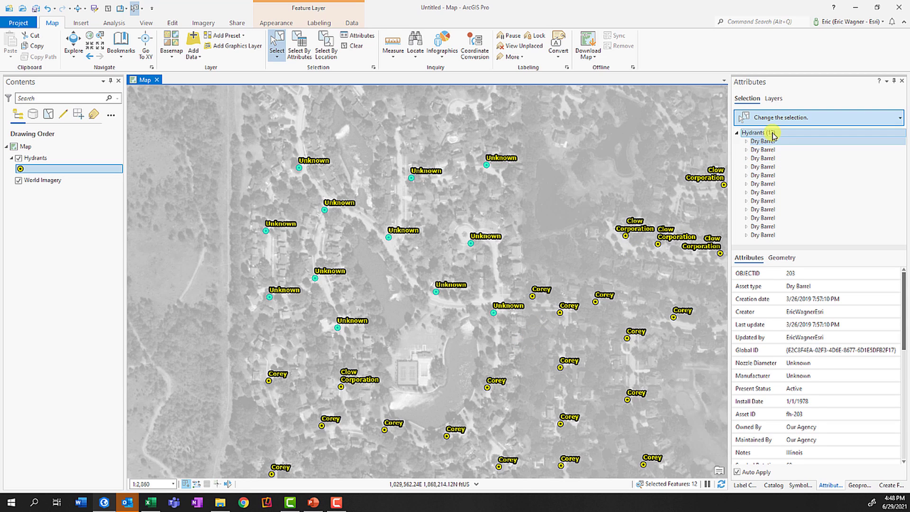
mouse_move(766, 135)
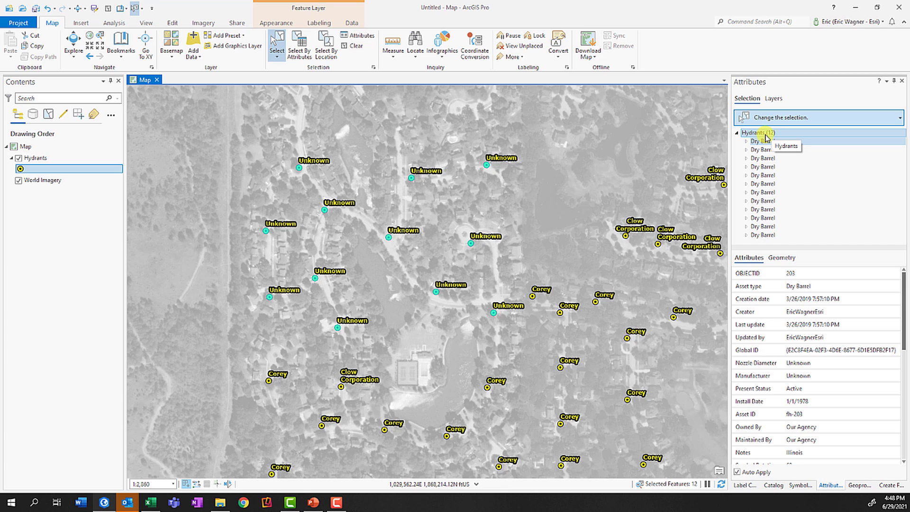
left_click(758, 133)
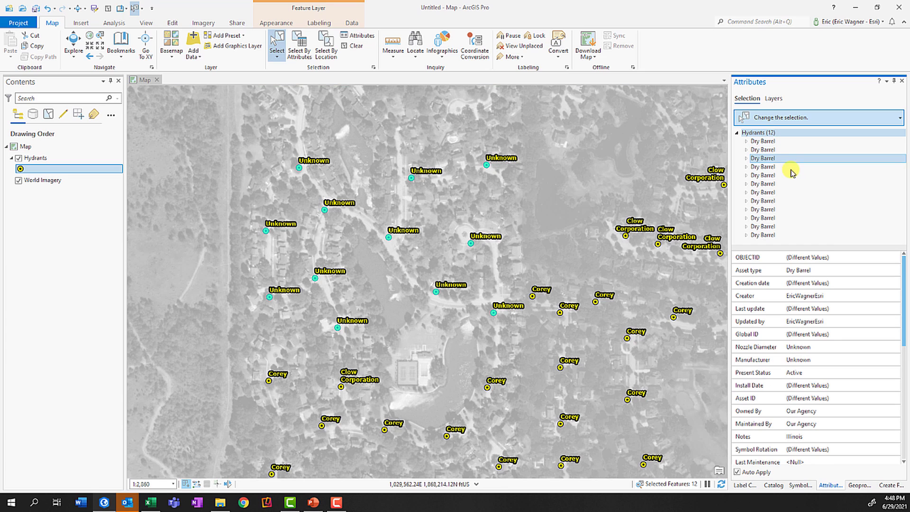
left_click(894, 359)
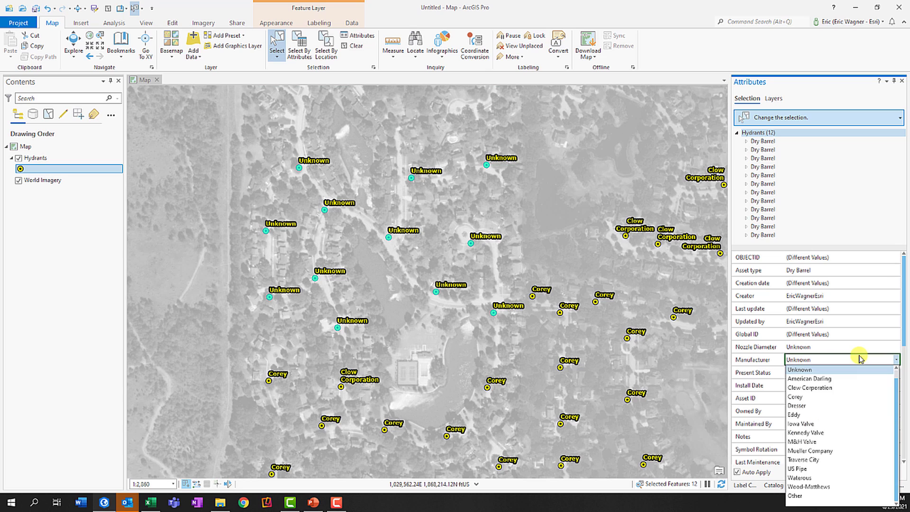
mouse_move(840, 451)
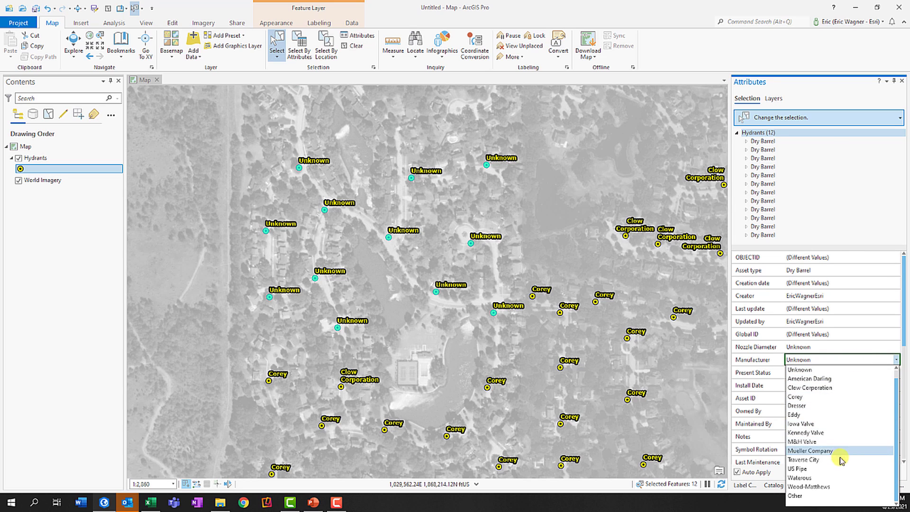
left_click(802, 468)
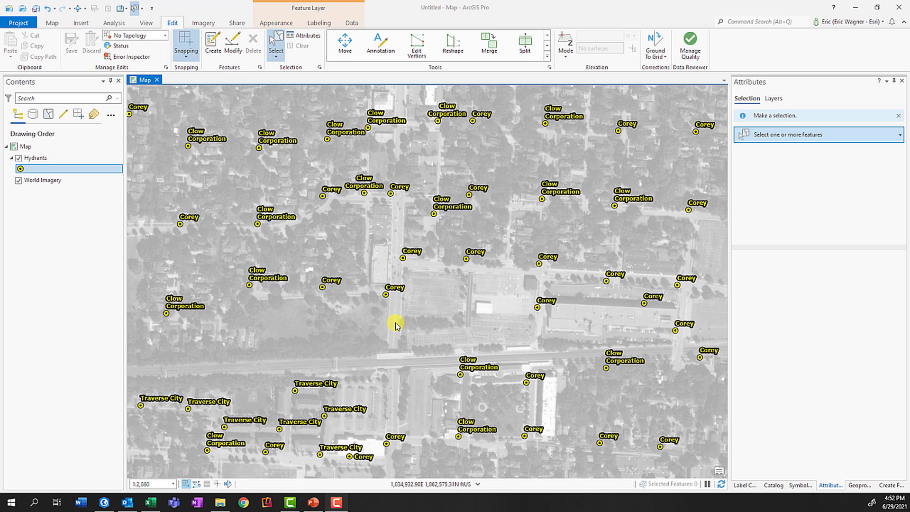
mouse_move(404, 311)
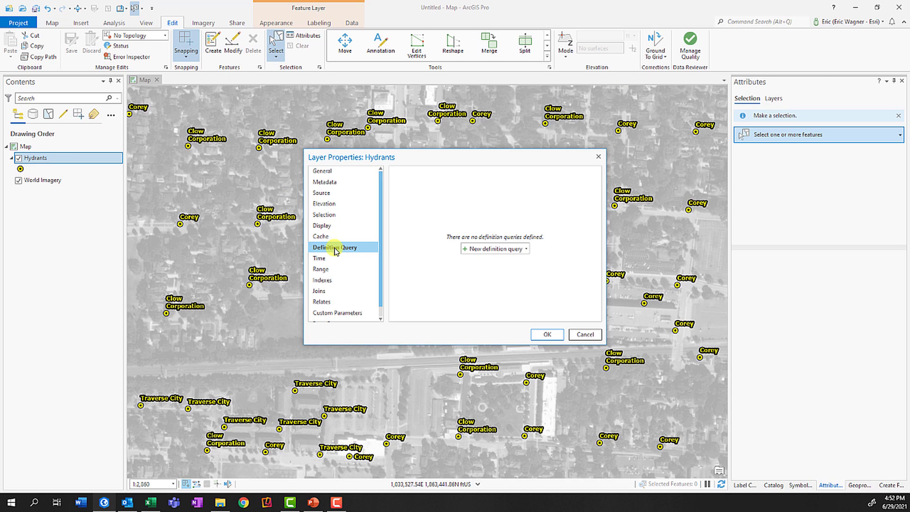
mouse_move(494, 249)
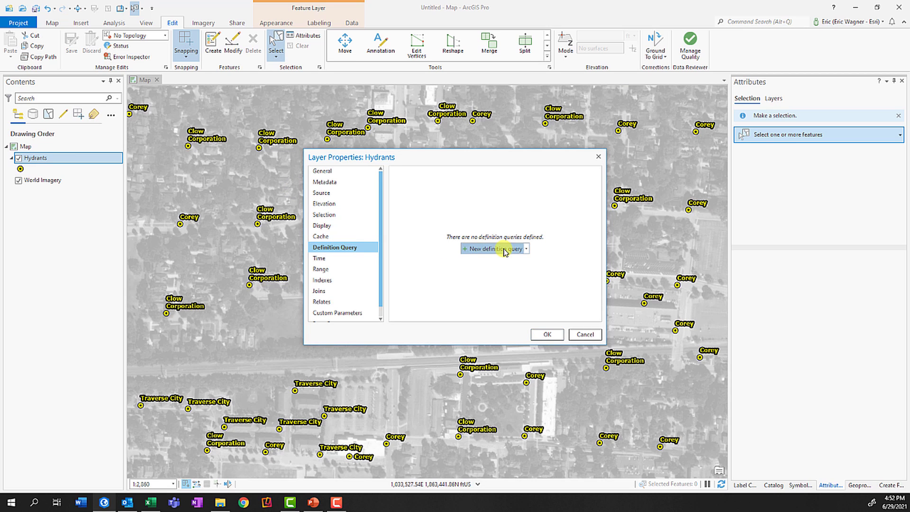
Start a new Hydrants definition query filtering on the Manufacturer field and its value list.
left_click(493, 248)
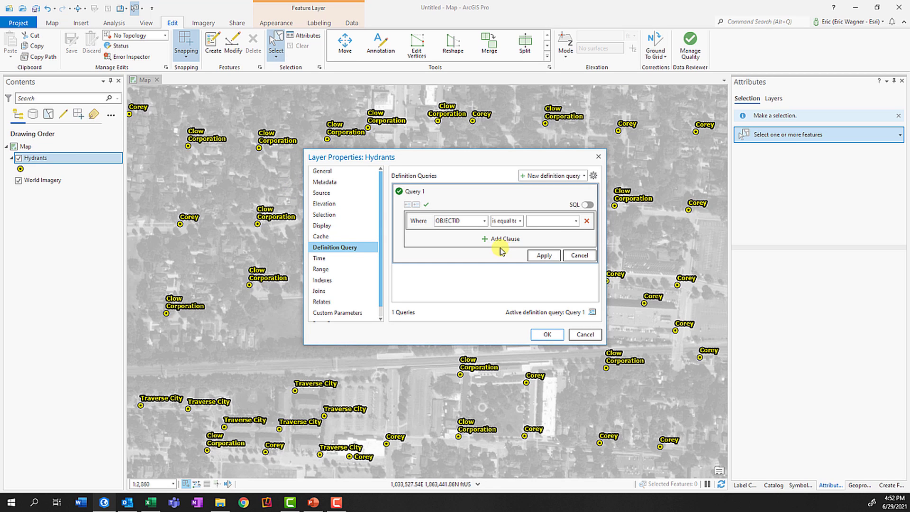
left_click(457, 221)
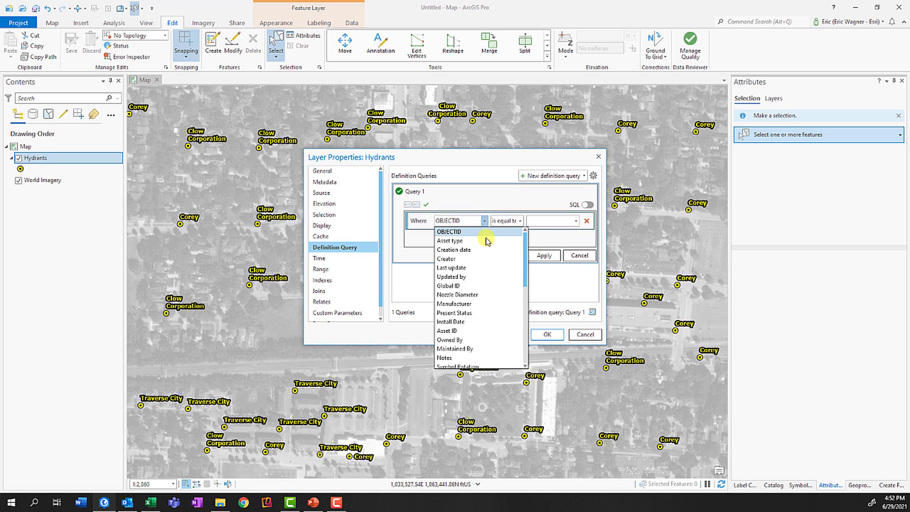
left_click(455, 304)
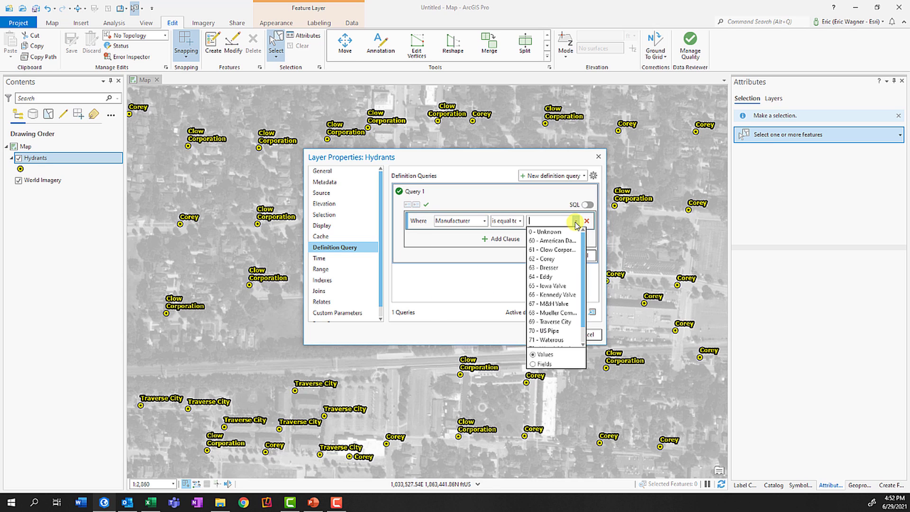
left_click(542, 258)
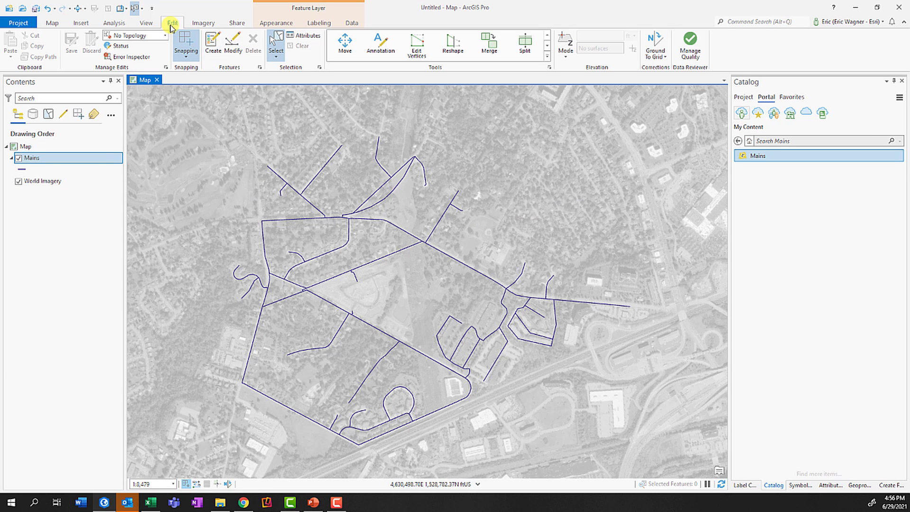
mouse_move(211, 44)
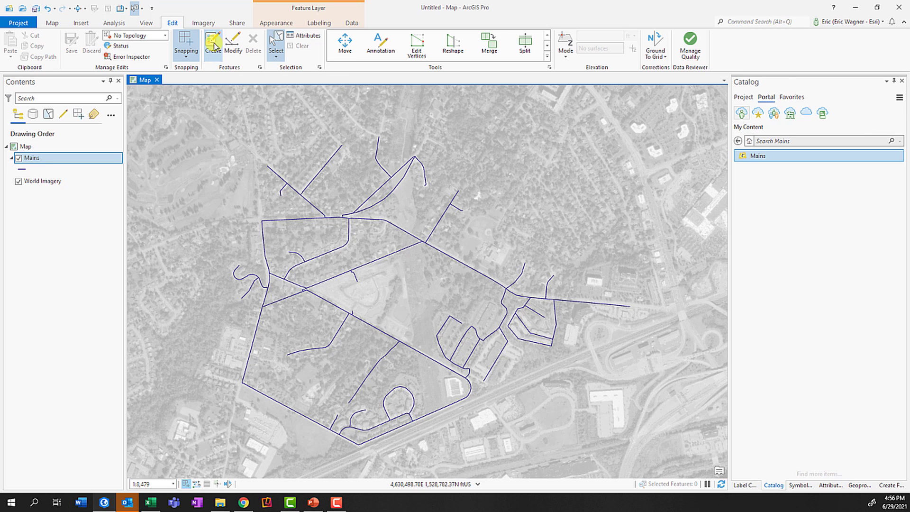
Digitize a new Mains line from the street's west end and inspect it in the web map.
left_click(211, 43)
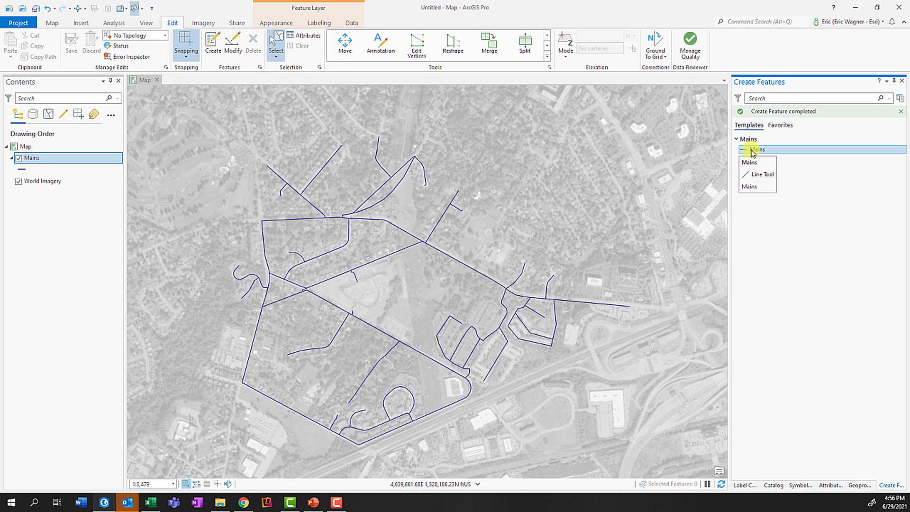
left_click(761, 174)
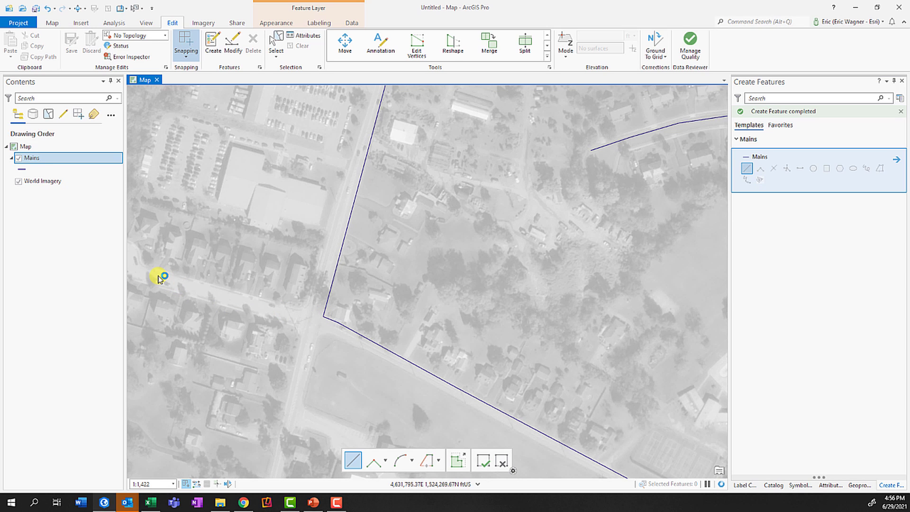
left_click(71, 42)
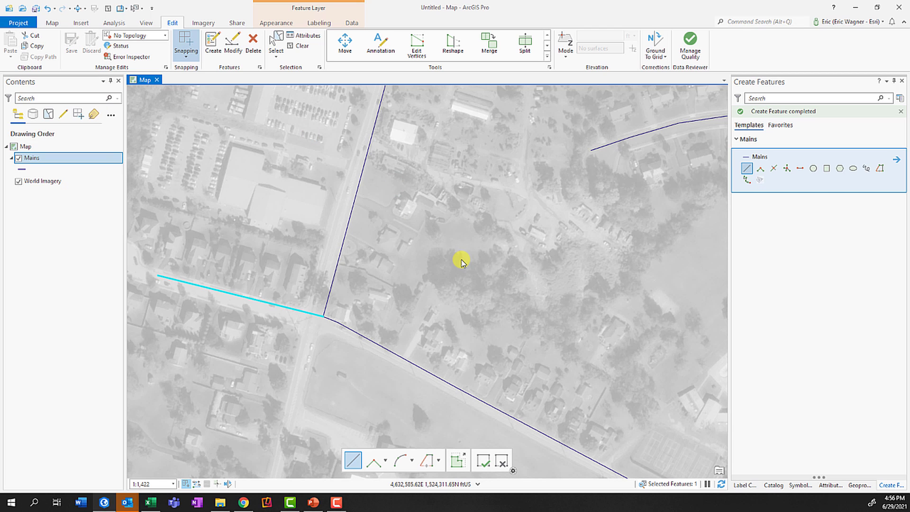
left_click(244, 503)
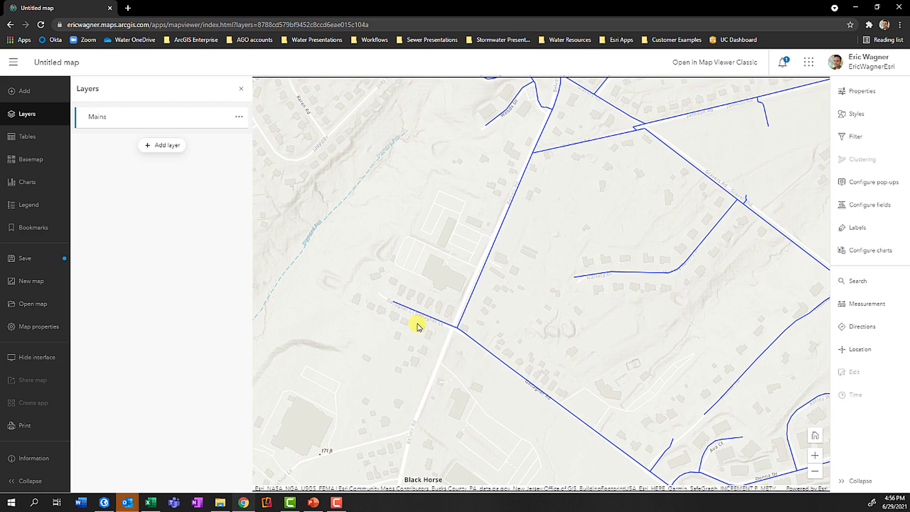
left_click(312, 502)
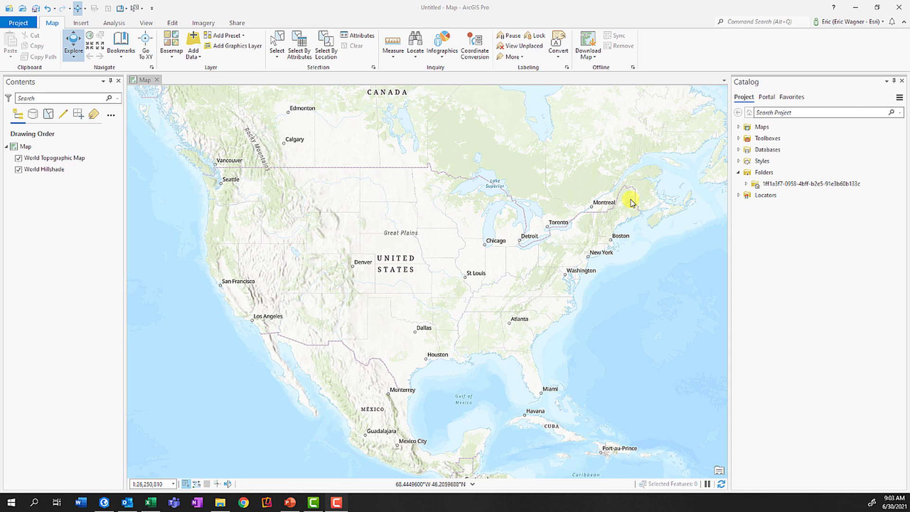
mouse_move(766, 109)
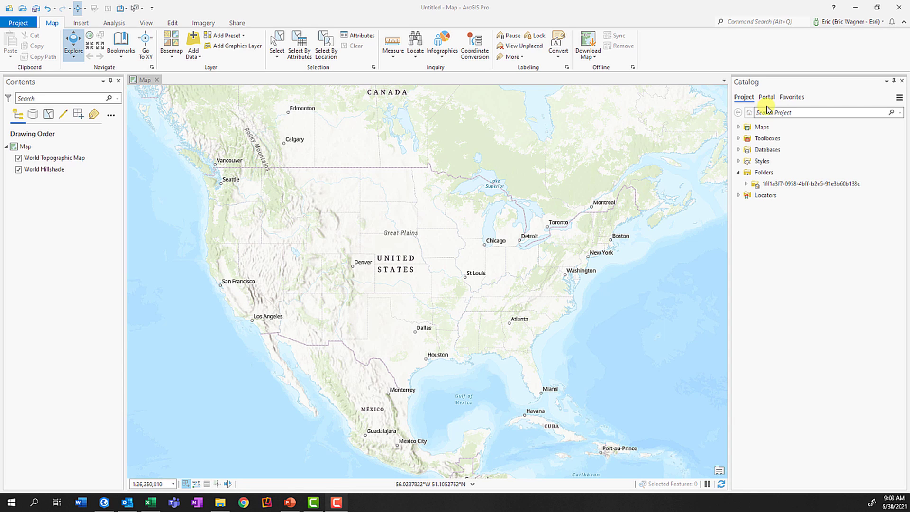
Add the Desktop folder as a catalog favorite.
left_click(791, 97)
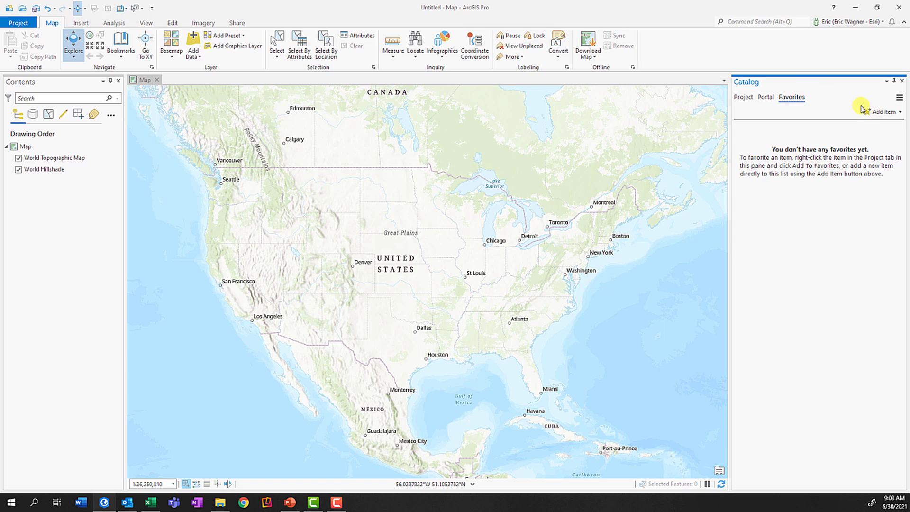
left_click(882, 112)
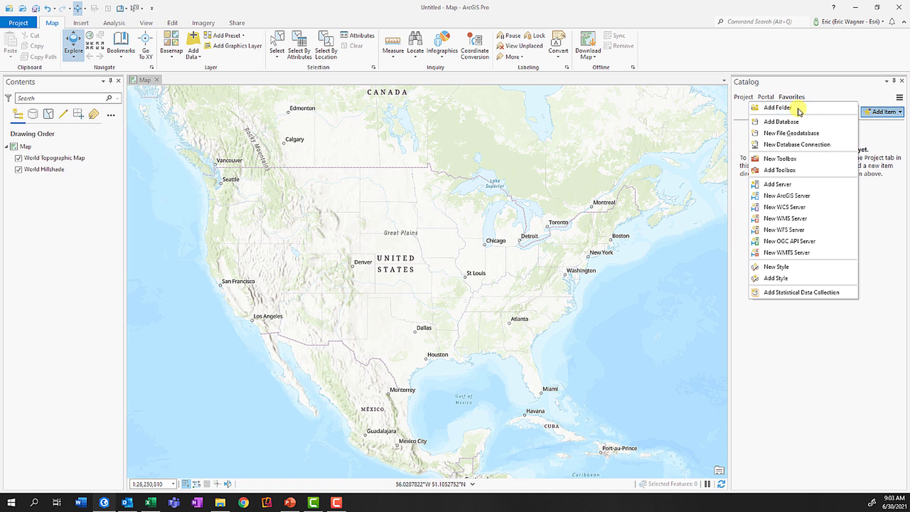
left_click(777, 107)
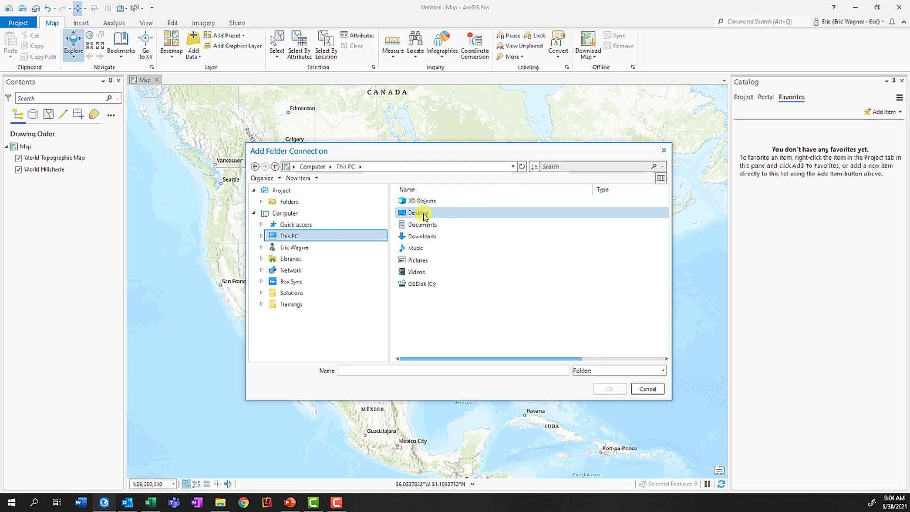
left_click(416, 212)
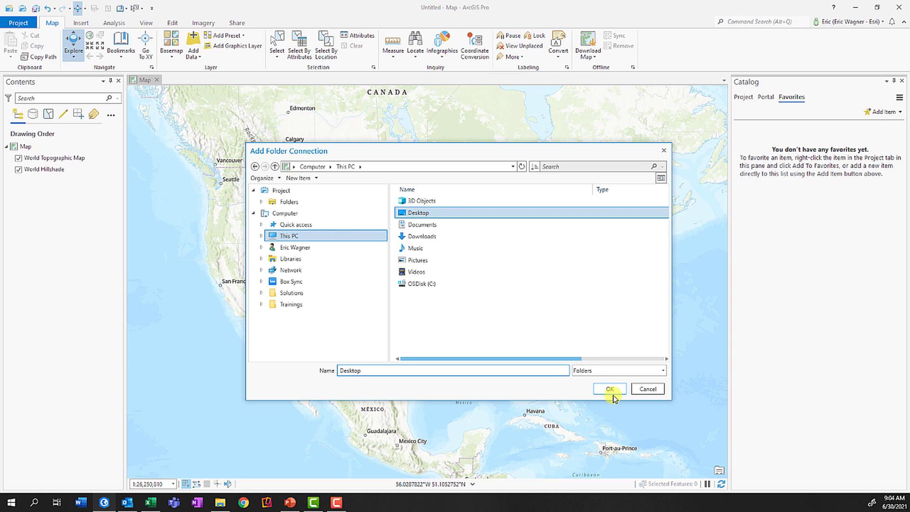
left_click(609, 388)
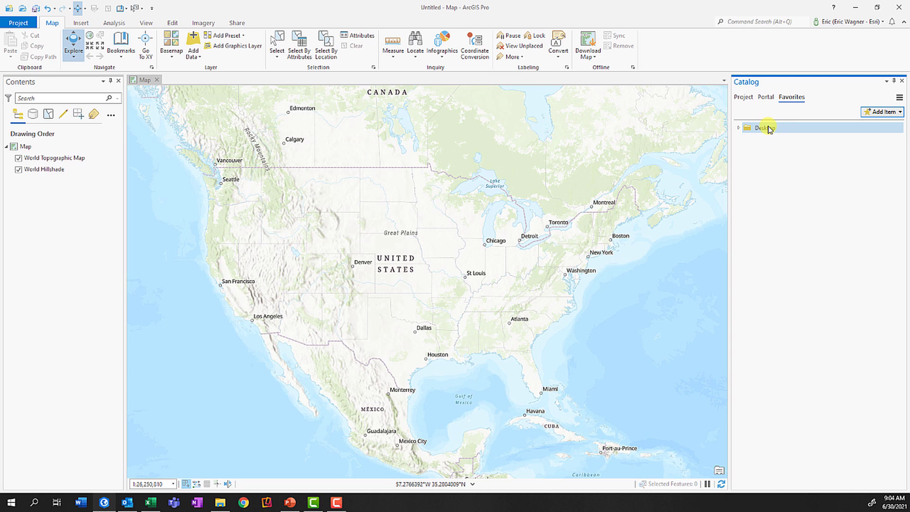
Use the Desktop favorite's context options, ending with no open map in the project catalog.
right_click(763, 127)
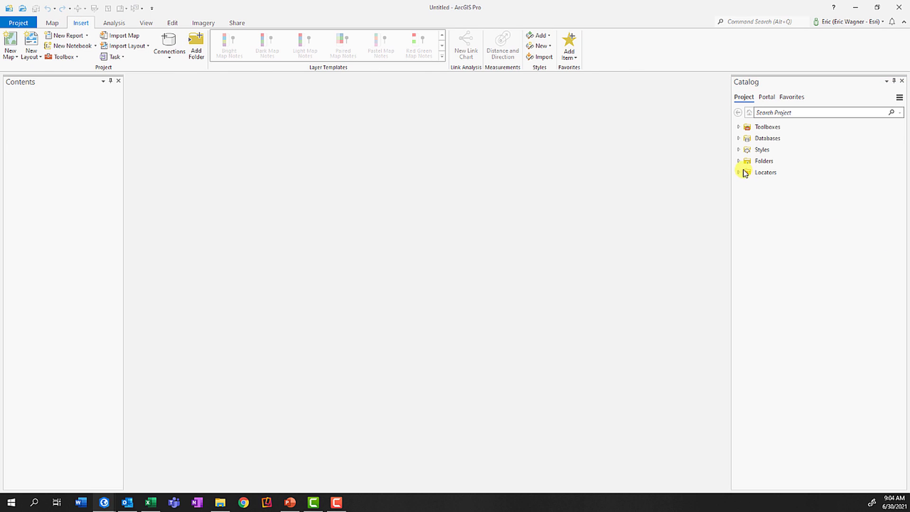
left_click(739, 162)
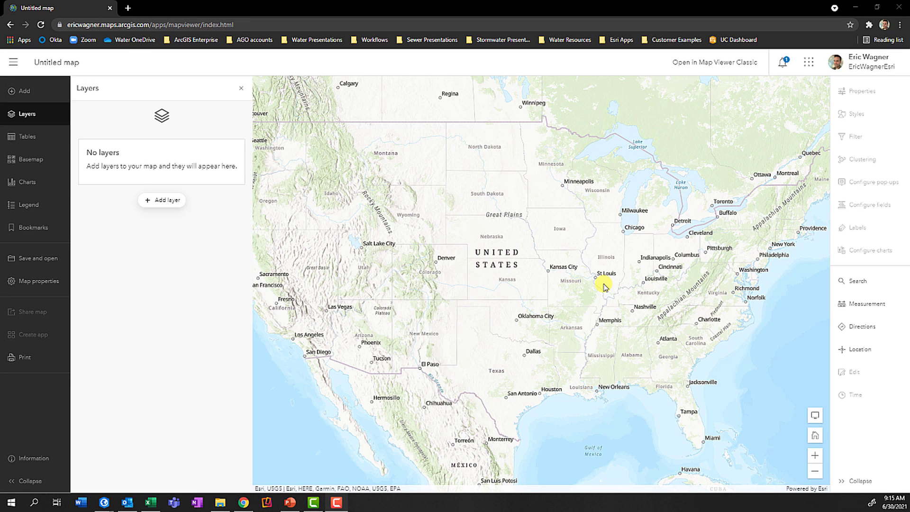
Search Living Atlas for 'wea', add USA Weather Watches and Warnings and toggle time playback.
left_click(161, 200)
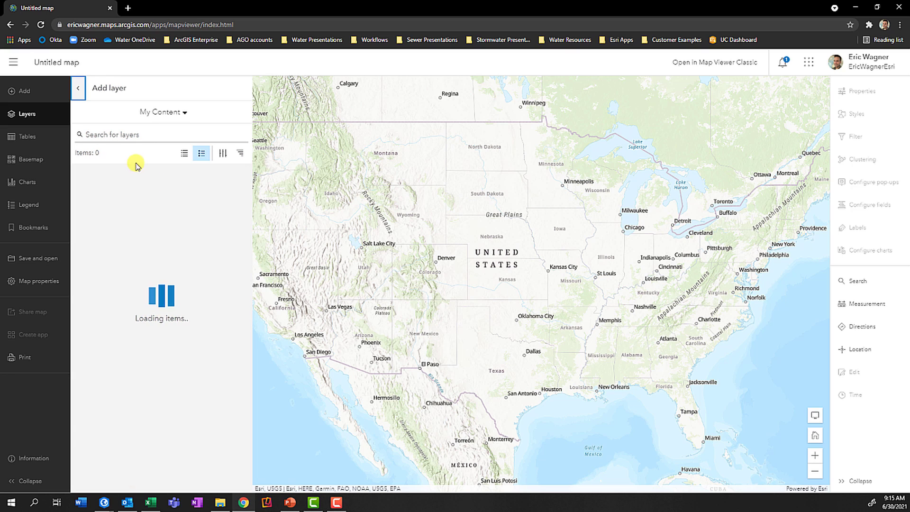
left_click(163, 112)
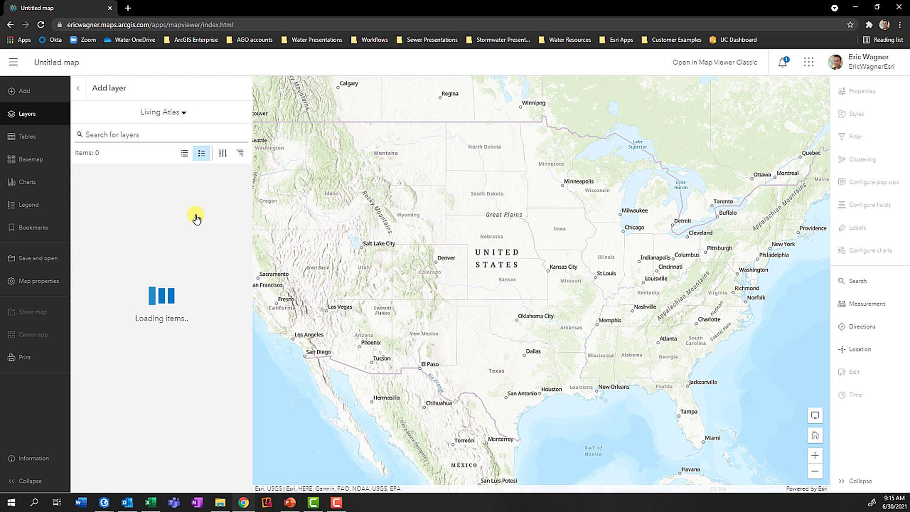
type("wea")
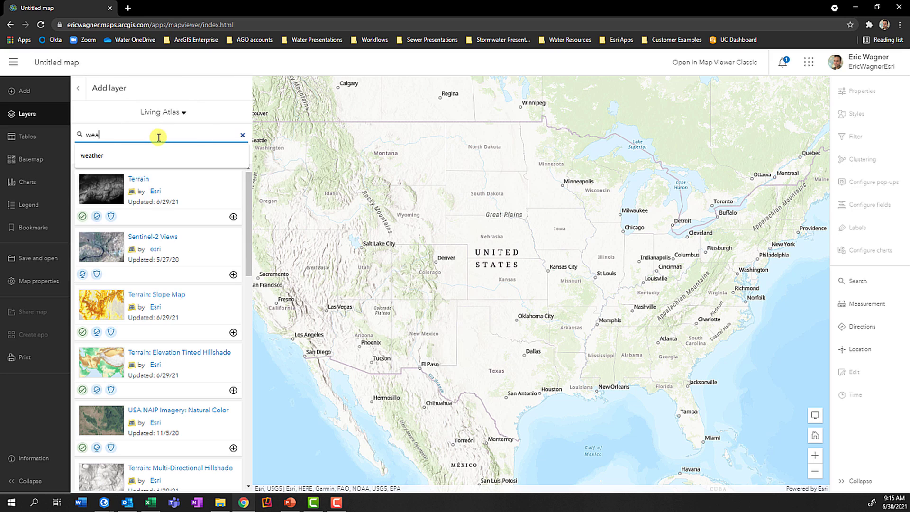
left_click(91, 155)
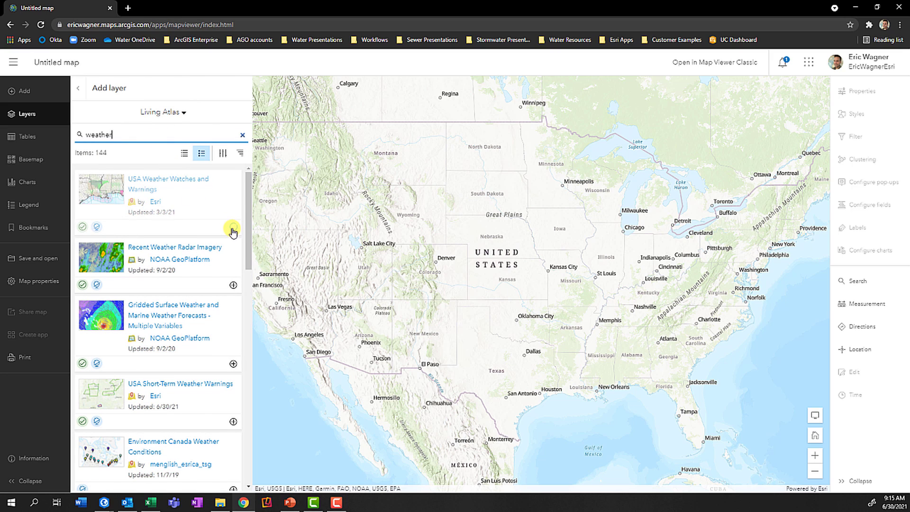
left_click(233, 226)
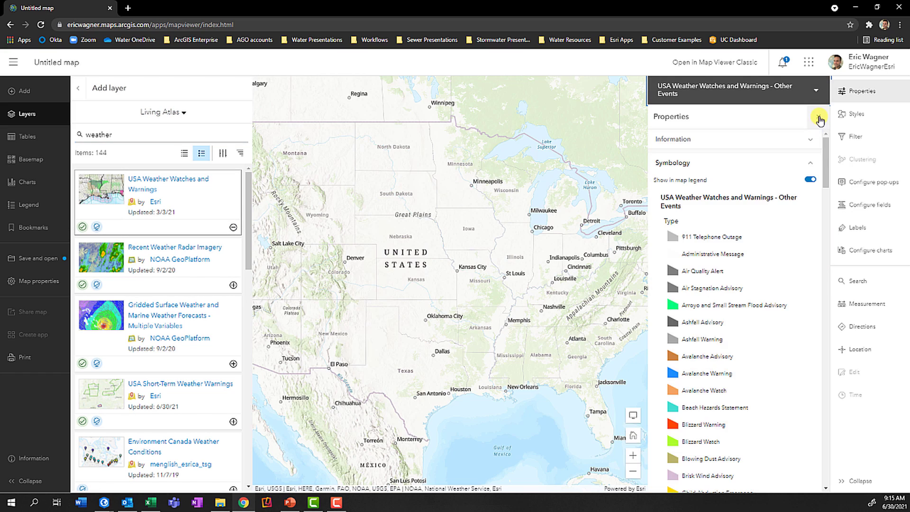
left_click(819, 120)
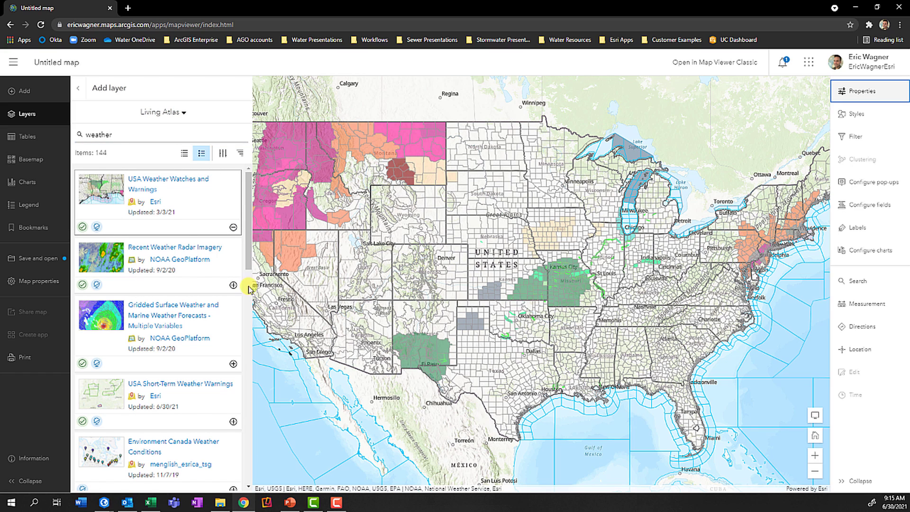
mouse_move(233, 285)
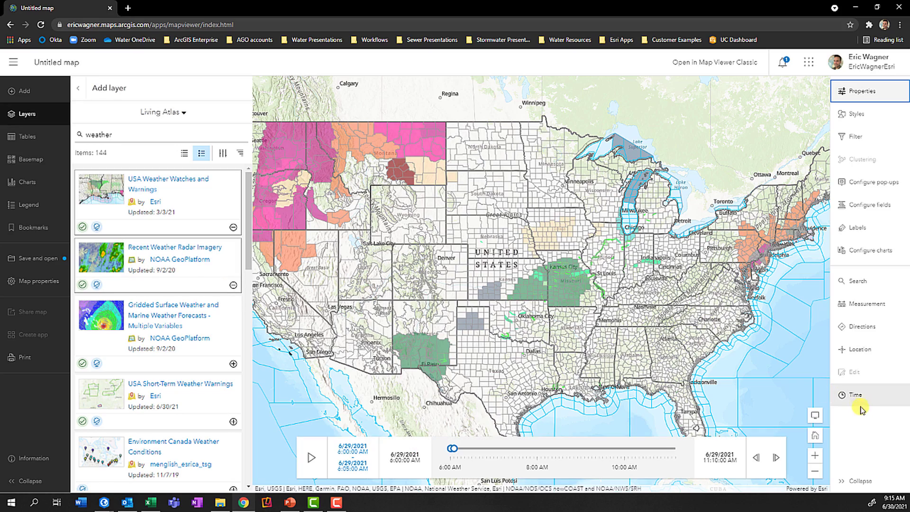
left_click(854, 394)
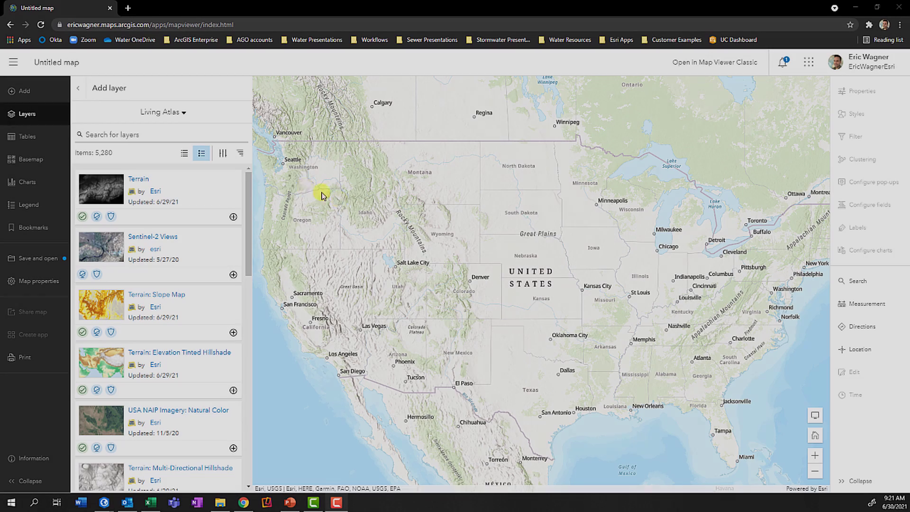
Add Live Stream Gauges from Living Atlas and inspect a flooding gauge near Kansas City.
type("live stream gauges")
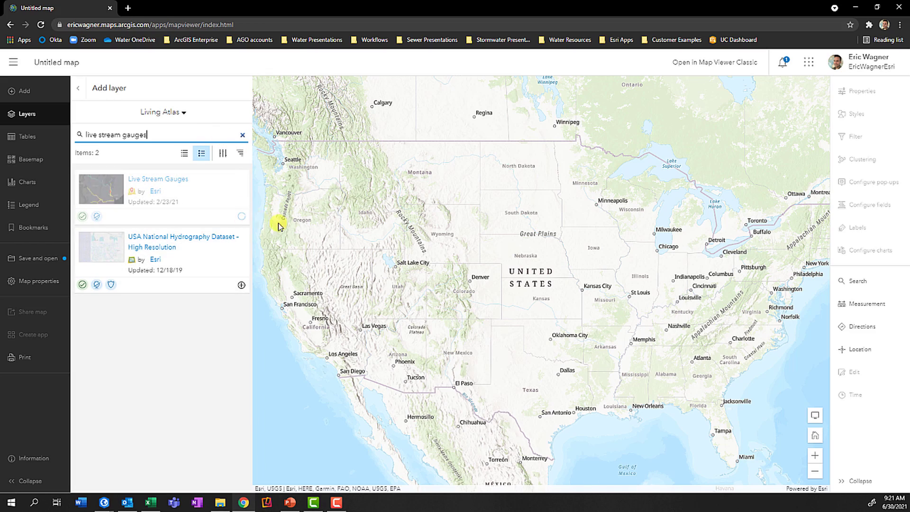
left_click(242, 216)
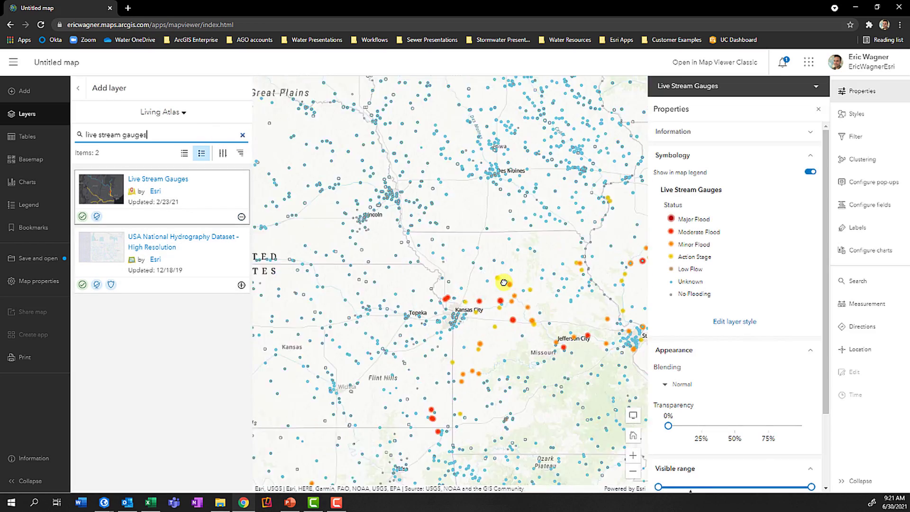
scroll("up", 3)
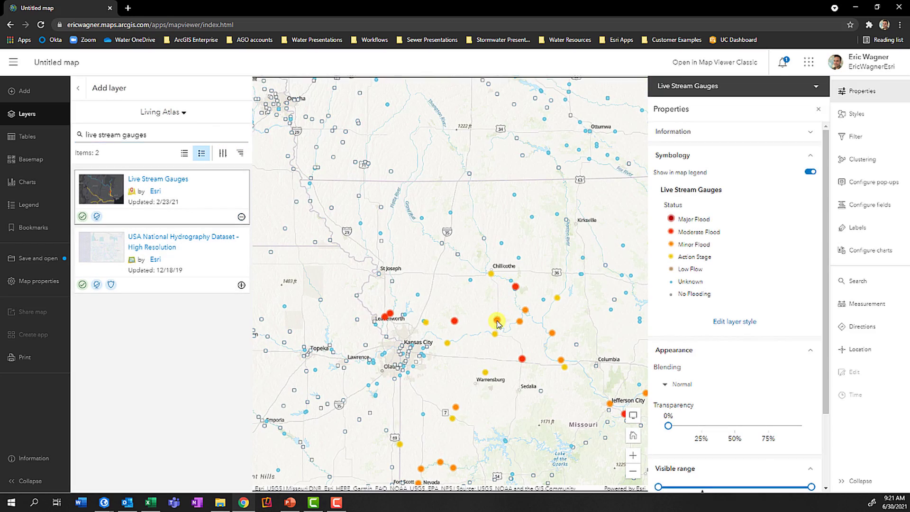
left_click(496, 323)
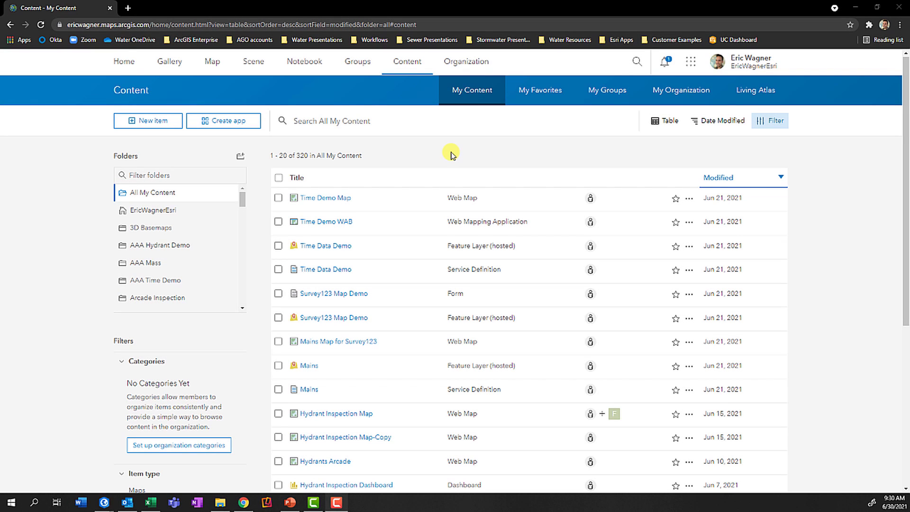
mouse_move(408, 62)
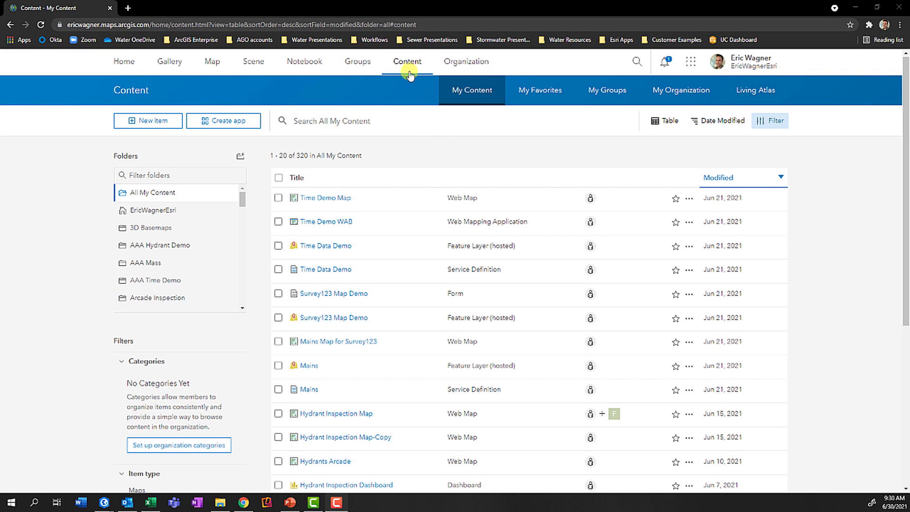
From My Content, start a new feature layer using the points layer template.
left_click(148, 120)
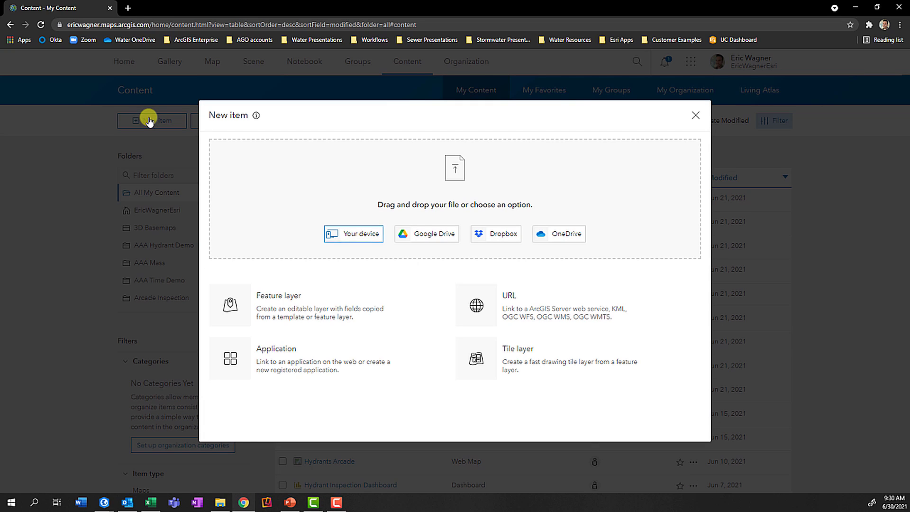
left_click(278, 295)
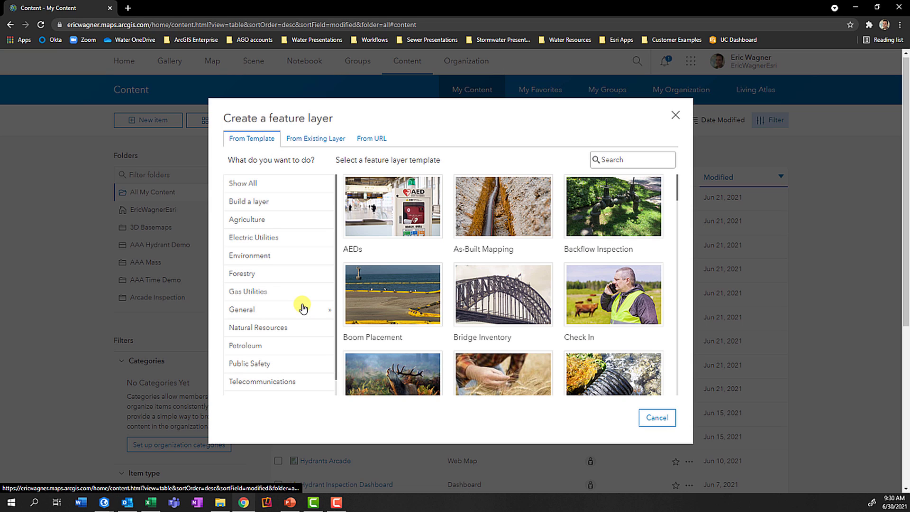
left_click(247, 201)
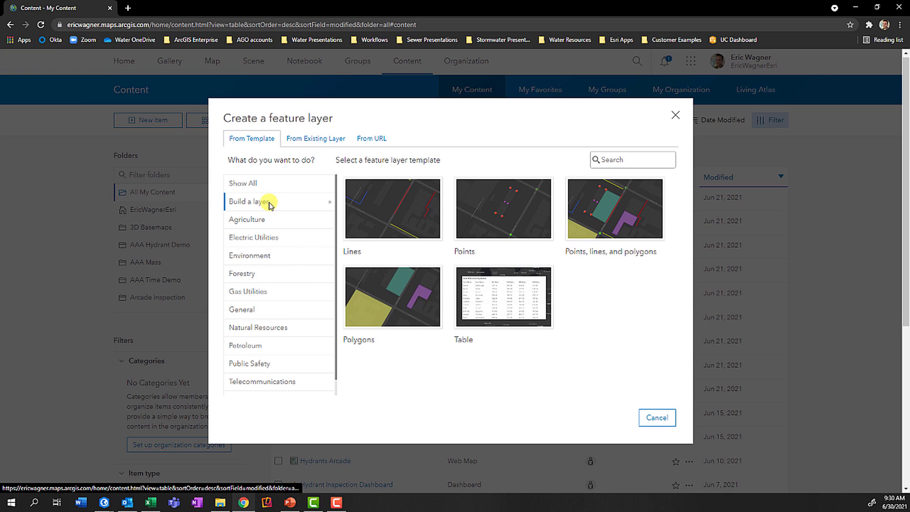
mouse_move(352, 187)
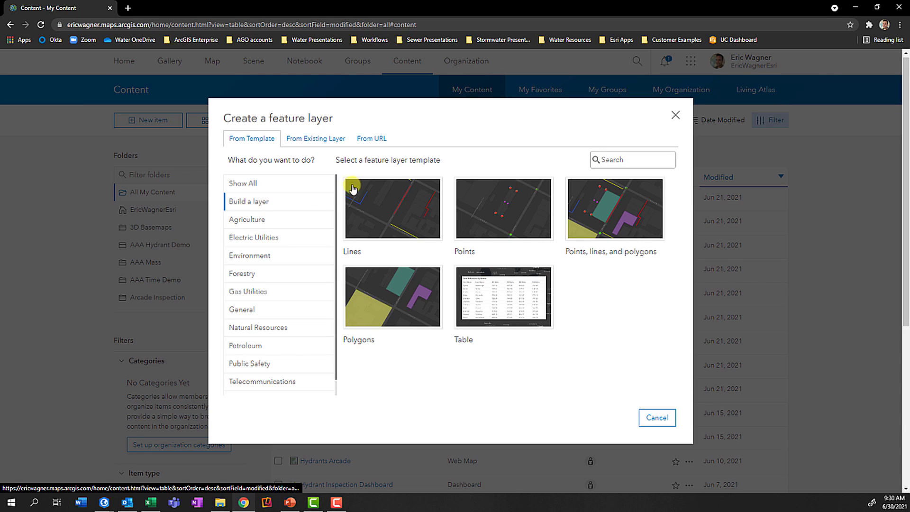
mouse_move(423, 284)
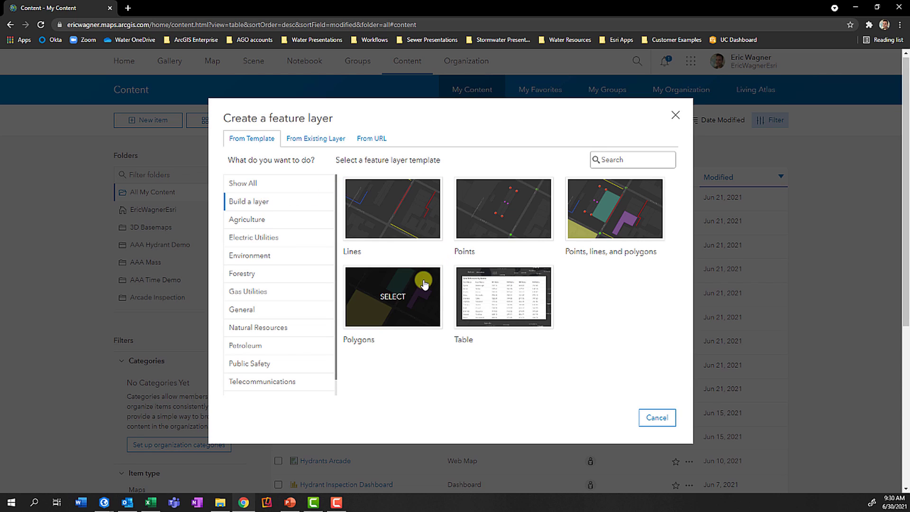
mouse_move(594, 225)
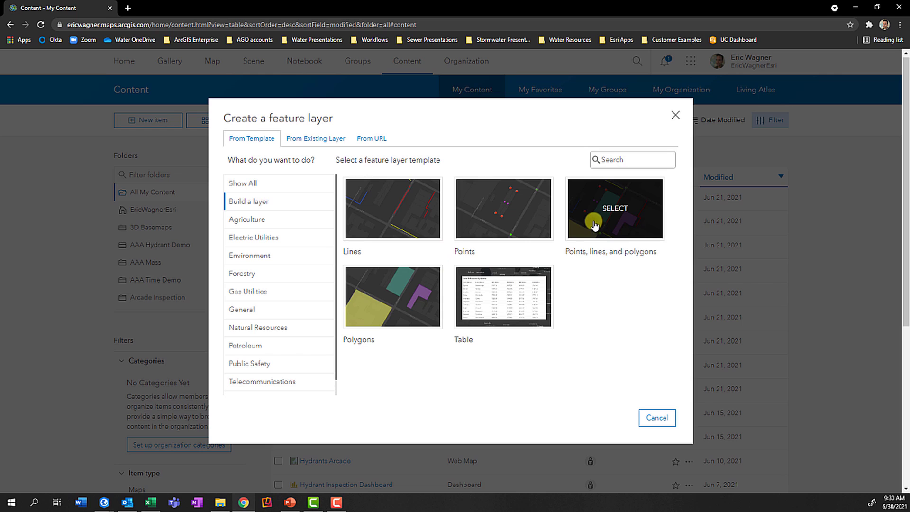
left_click(502, 209)
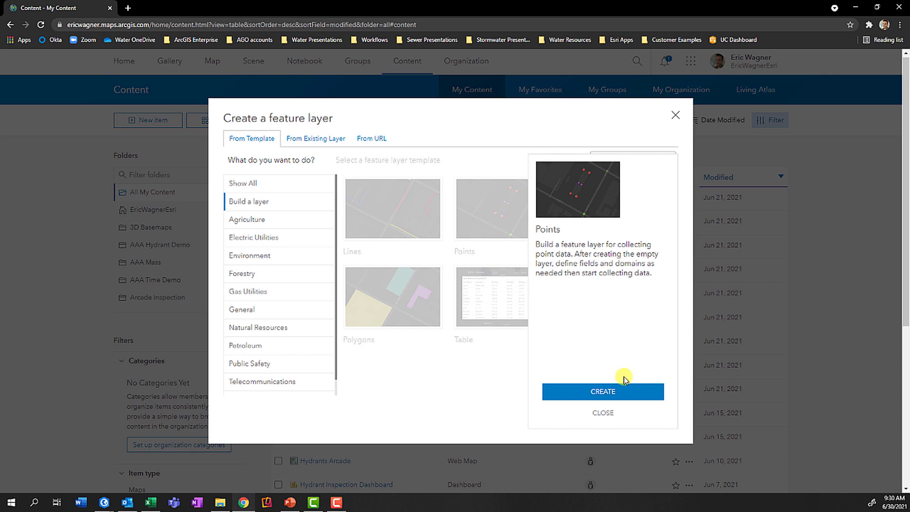
left_click(603, 392)
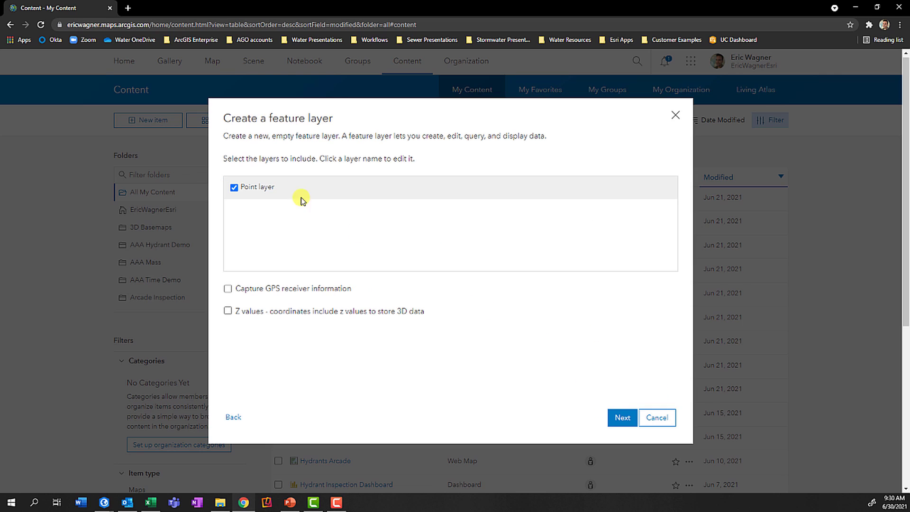
Name the point layer Hydrants, keep the default extent, and create the Hydrants hosted layer.
left_click(257, 187)
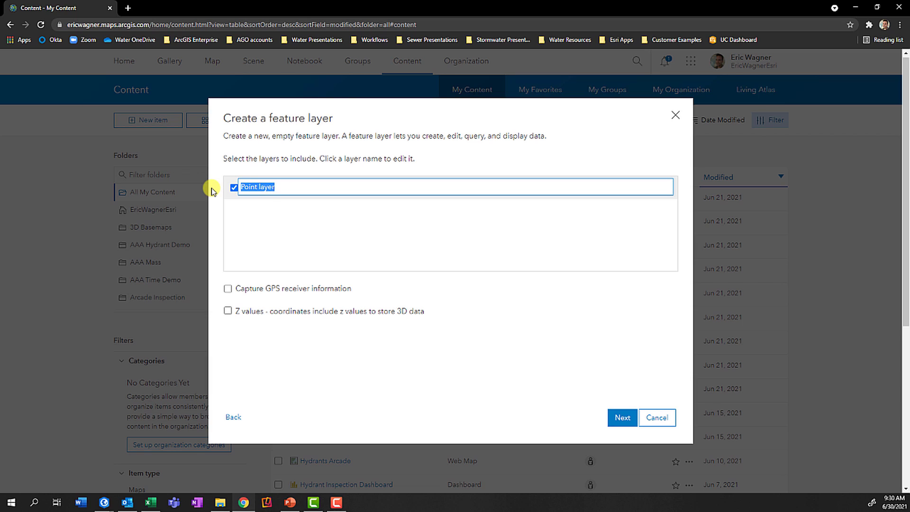
type("Hydr")
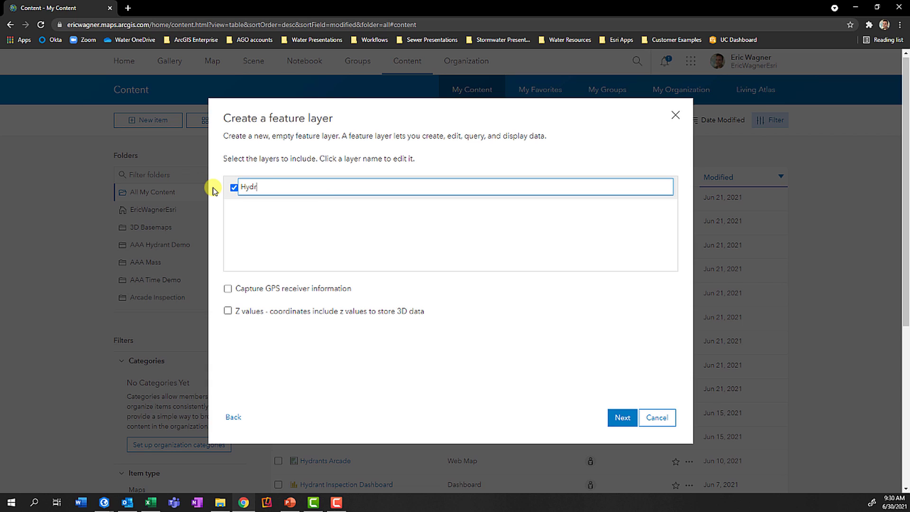
type("ants")
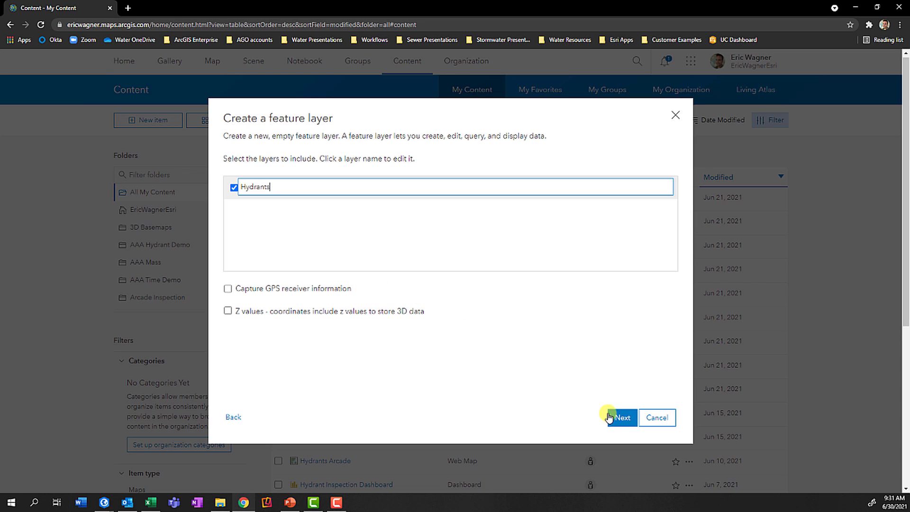
left_click(622, 417)
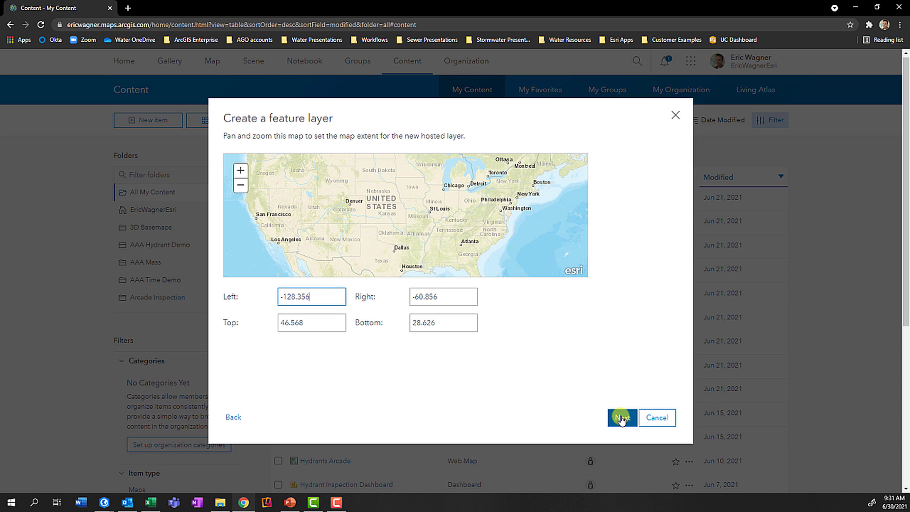
left_click(620, 417)
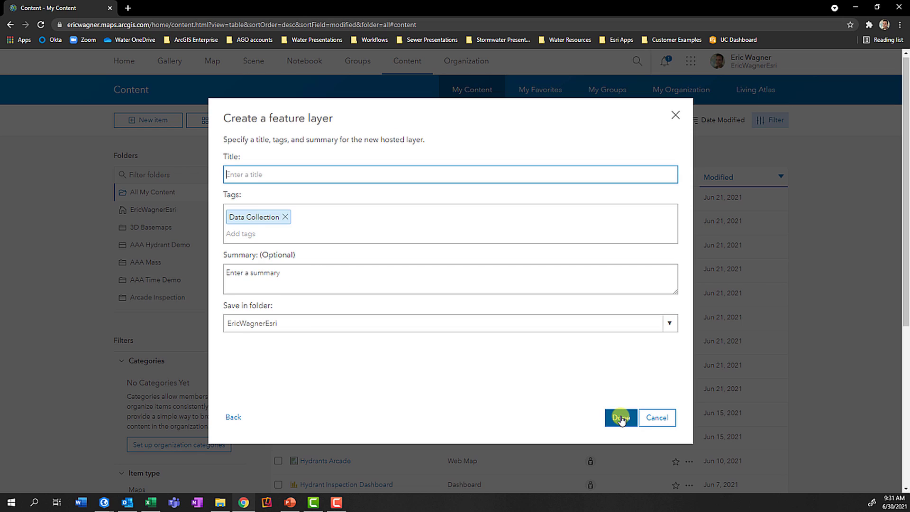
type("Hyd")
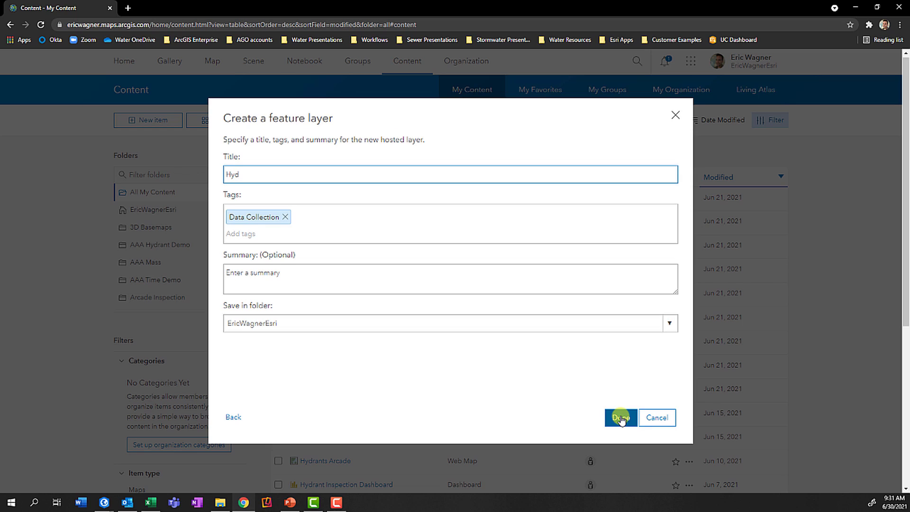
left_click(620, 417)
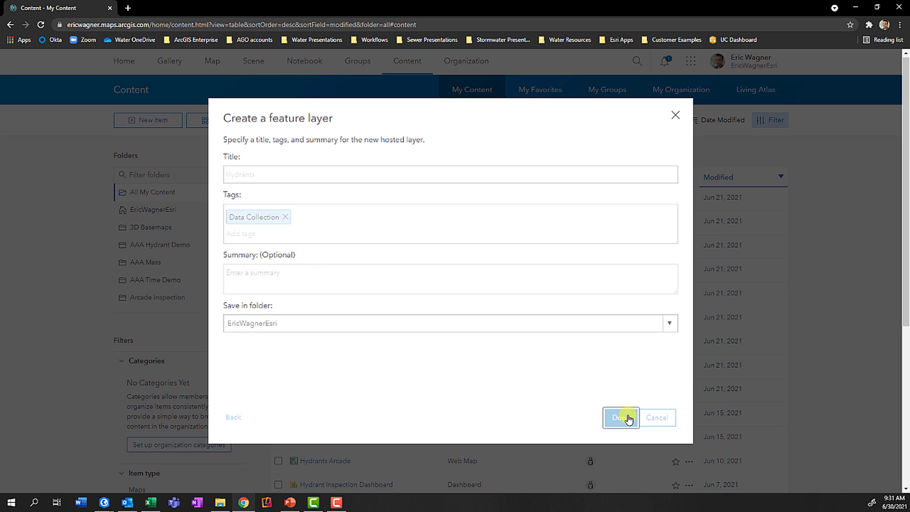
left_click(620, 417)
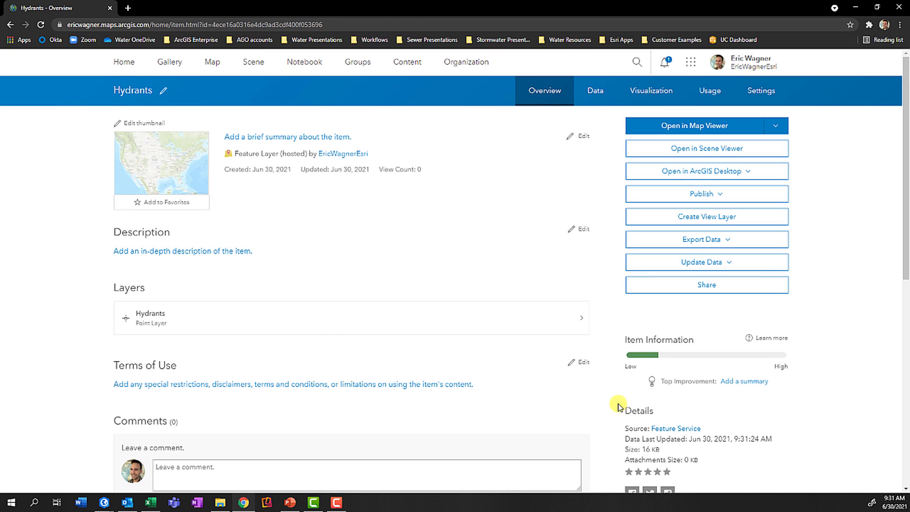
mouse_move(613, 402)
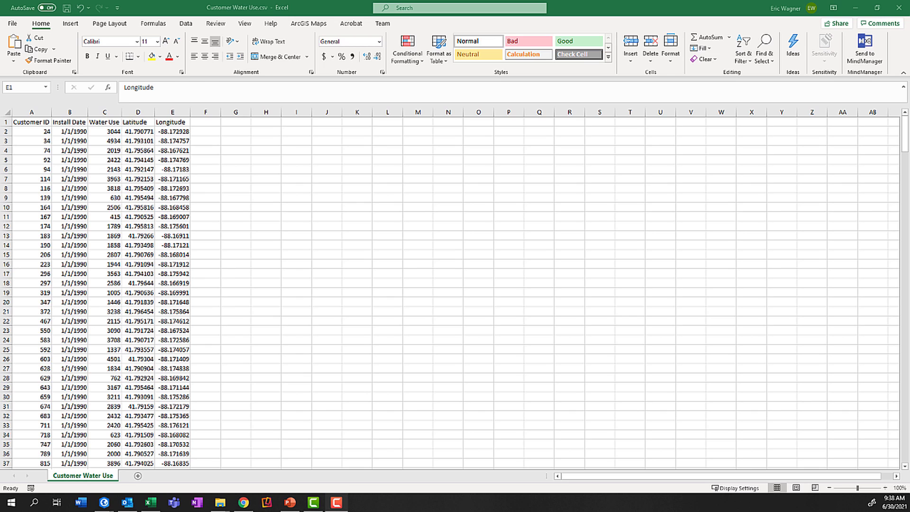
mouse_move(898, 11)
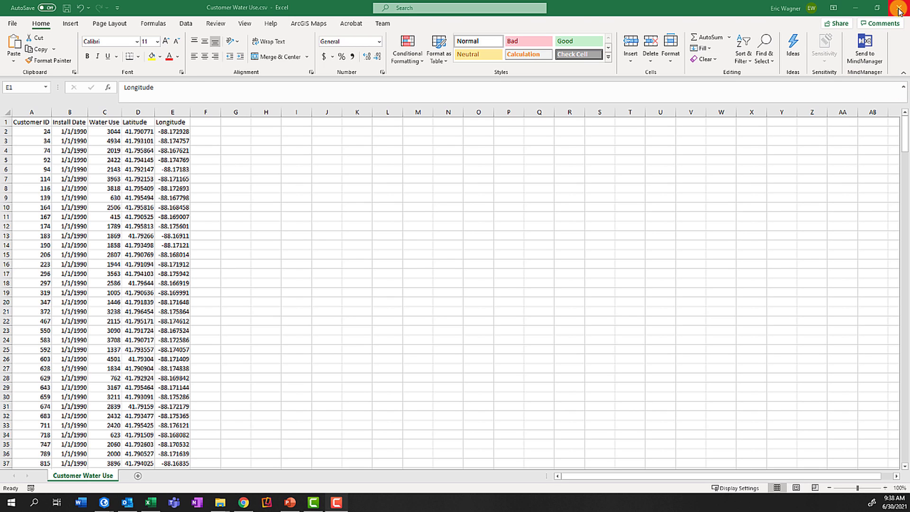
Close the Customer Water Use.csv workbook in Excel.
left_click(172, 121)
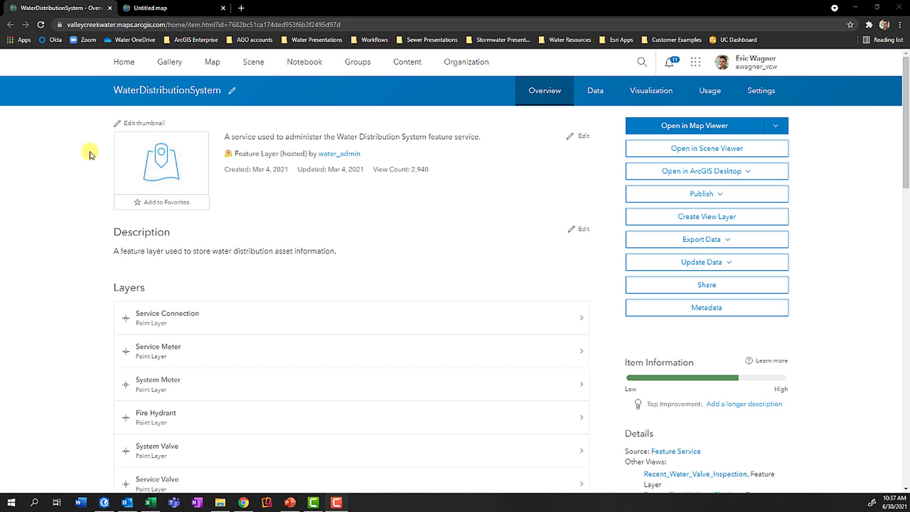
Open the WaterDistributionSystem item details in ArcGIS Online.
scroll("down", 3)
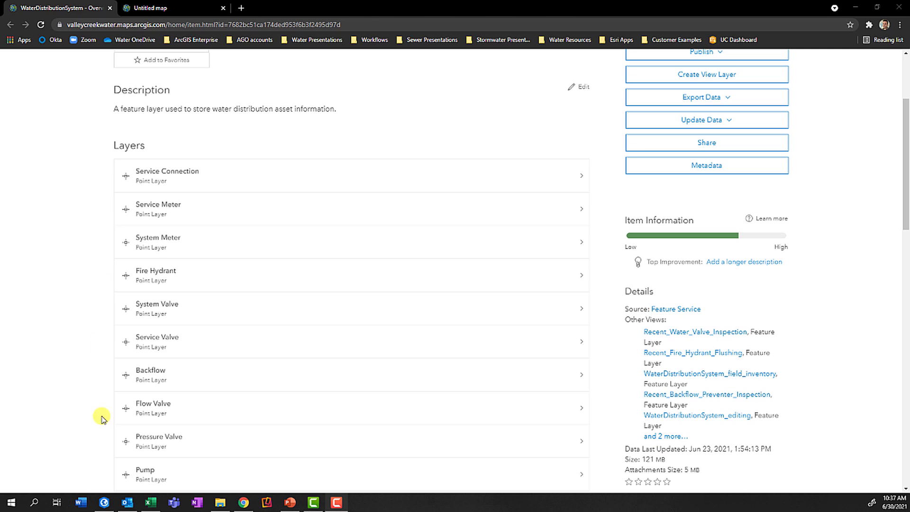
left_click(156, 8)
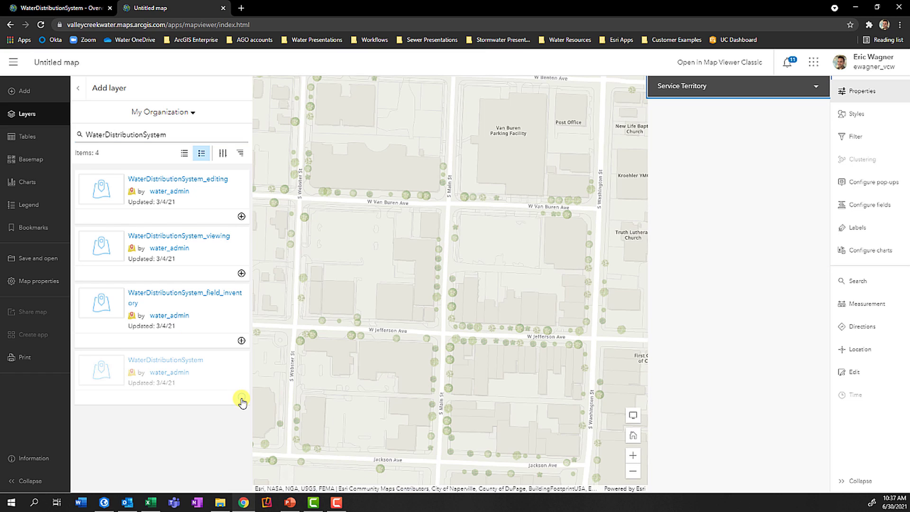
left_click(241, 402)
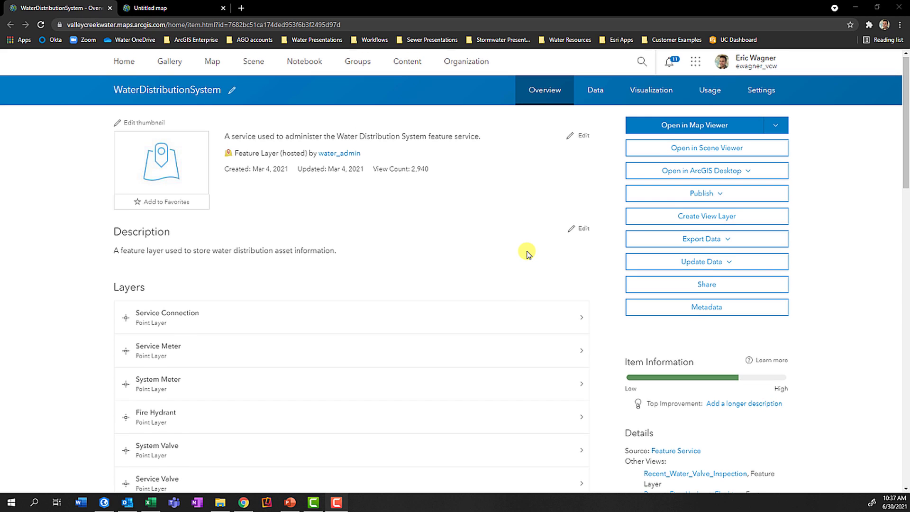
Open the Fire Hydrant sublayer and copy its service URL.
scroll("down", 3)
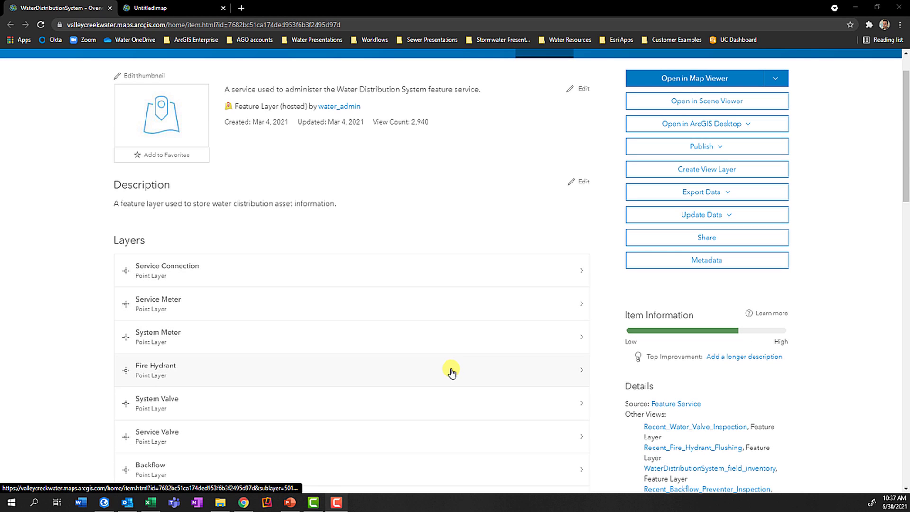
left_click(154, 369)
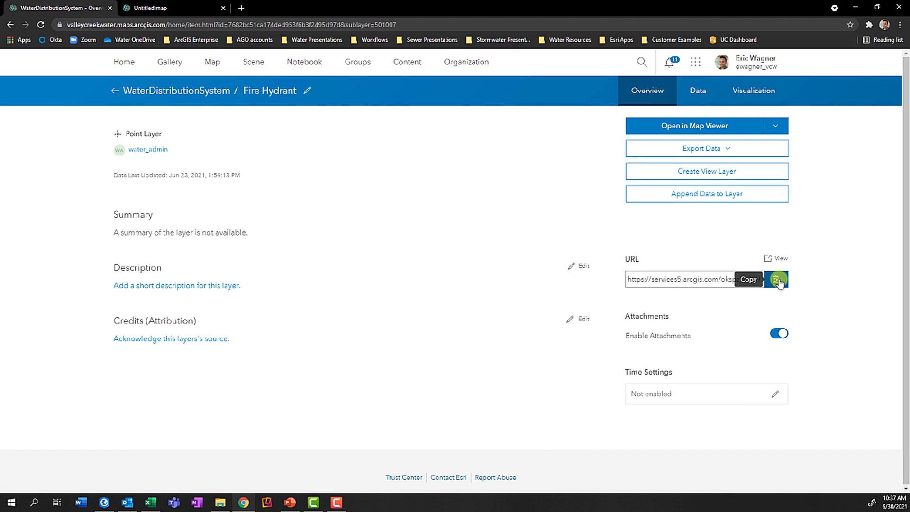
left_click(776, 279)
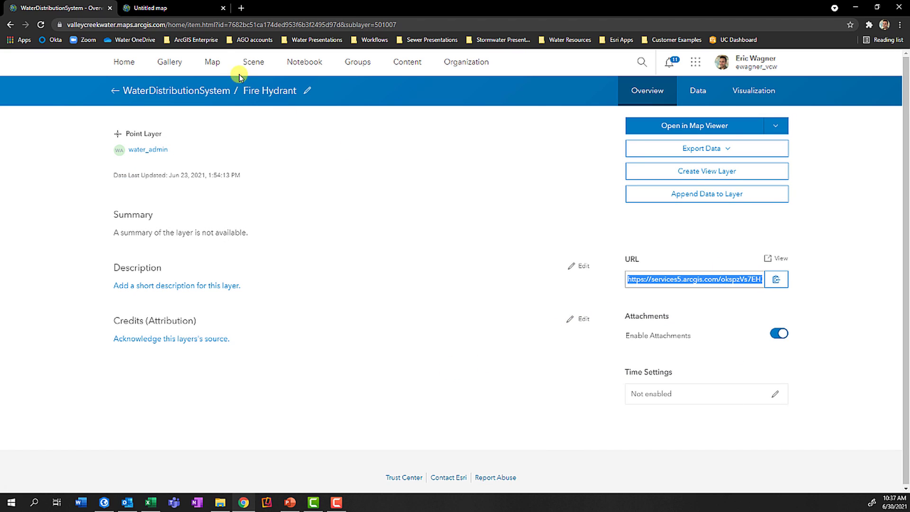
Add the copied Fire Hydrant service URL to the untitled map as a web service layer.
left_click(154, 8)
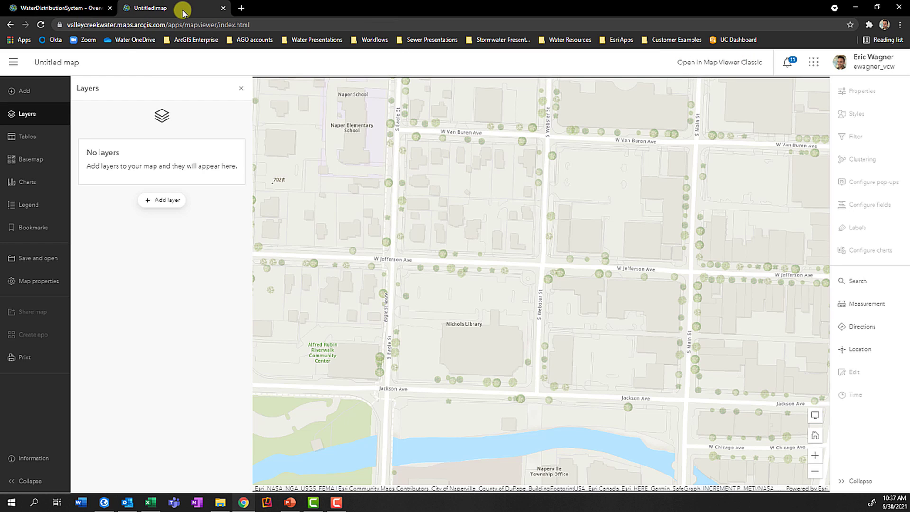
left_click(22, 91)
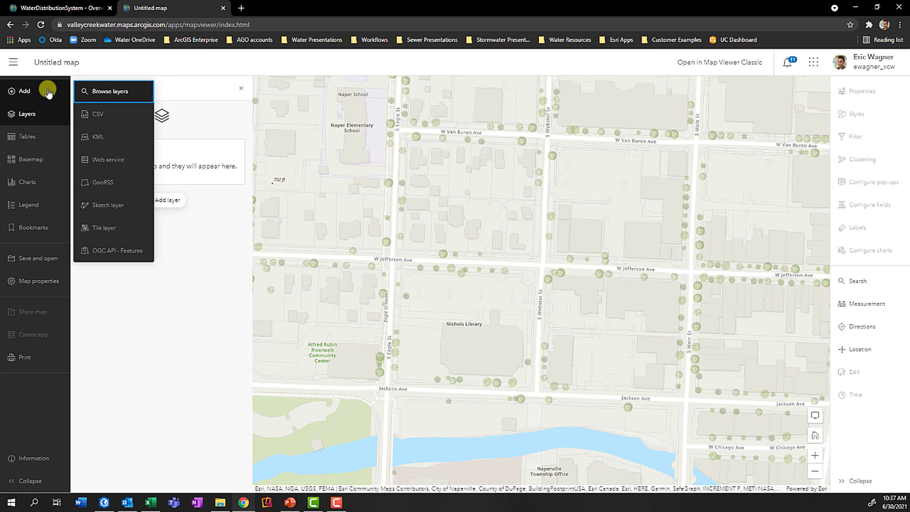
left_click(107, 159)
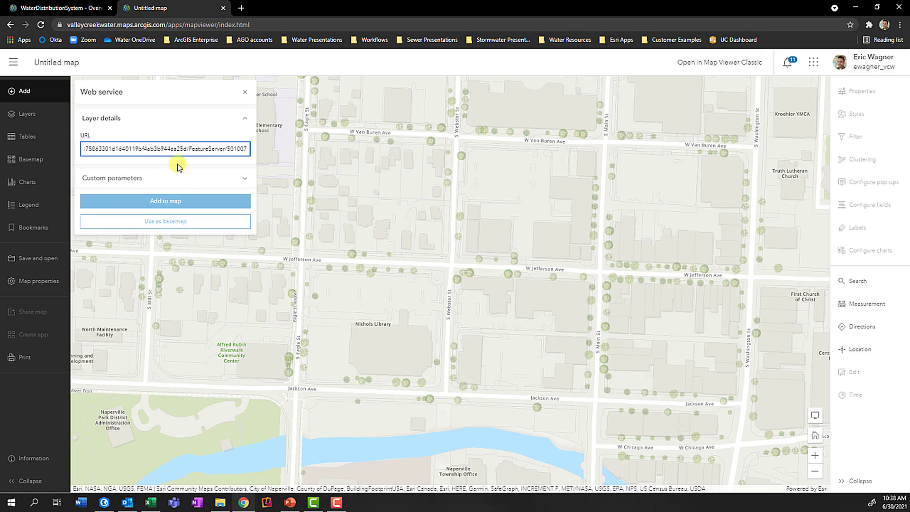
left_click(165, 200)
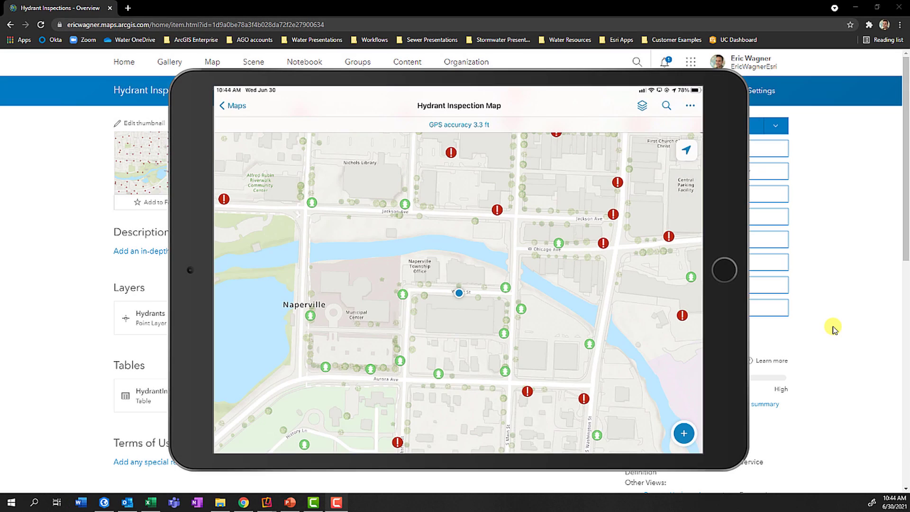
Enable attachments on the Hydrants layer of the Hydrant Inspections item.
left_click(683, 433)
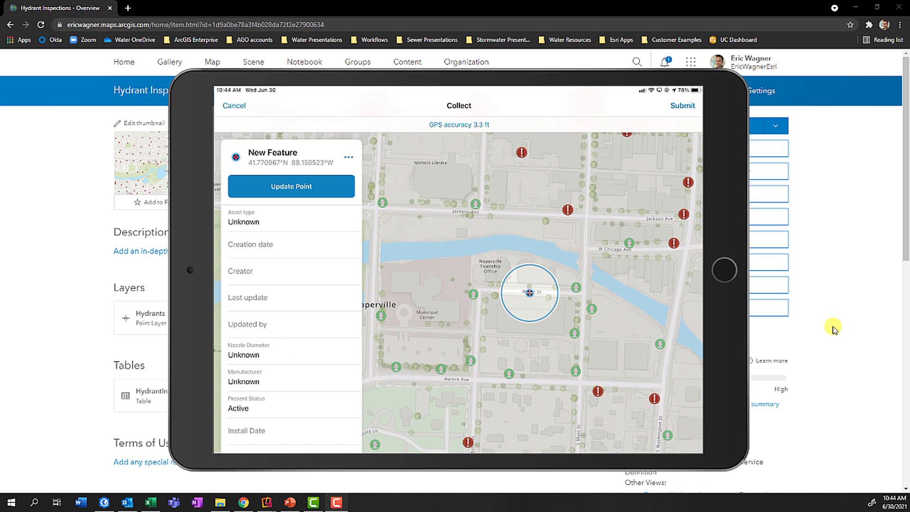
left_click(234, 106)
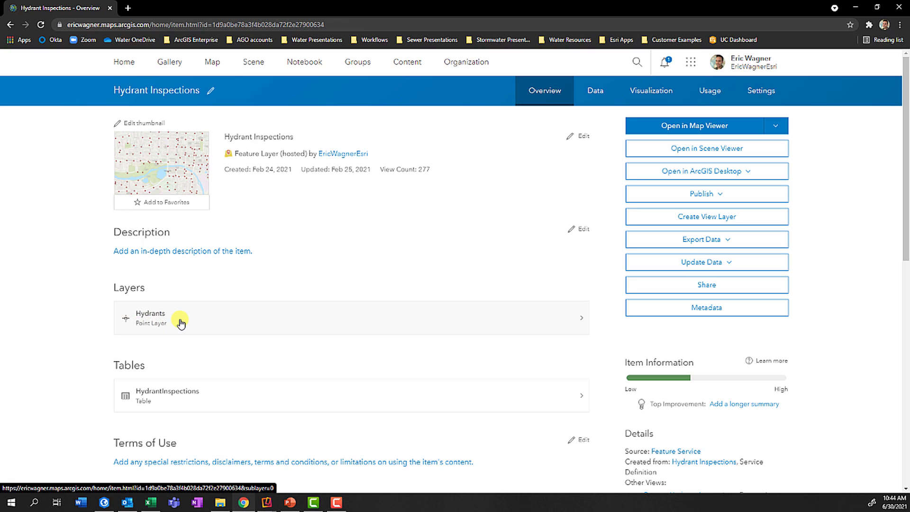
left_click(180, 318)
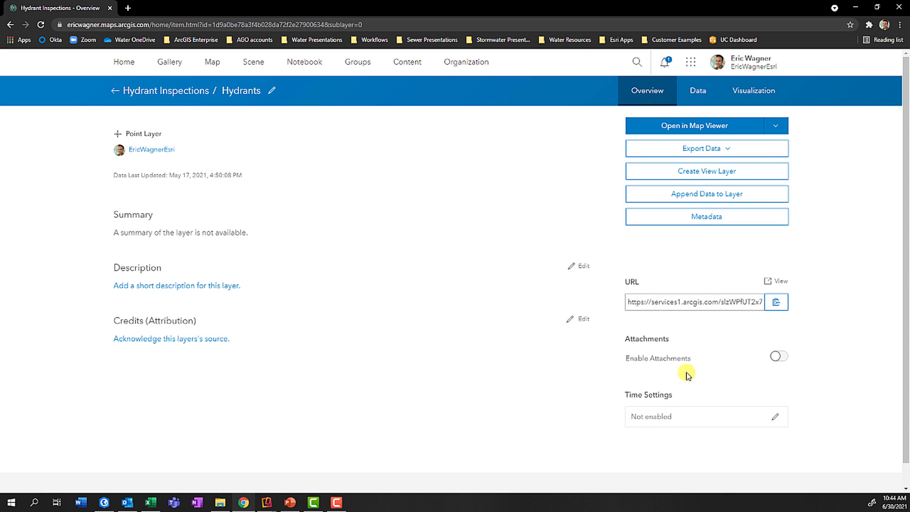
left_click(778, 355)
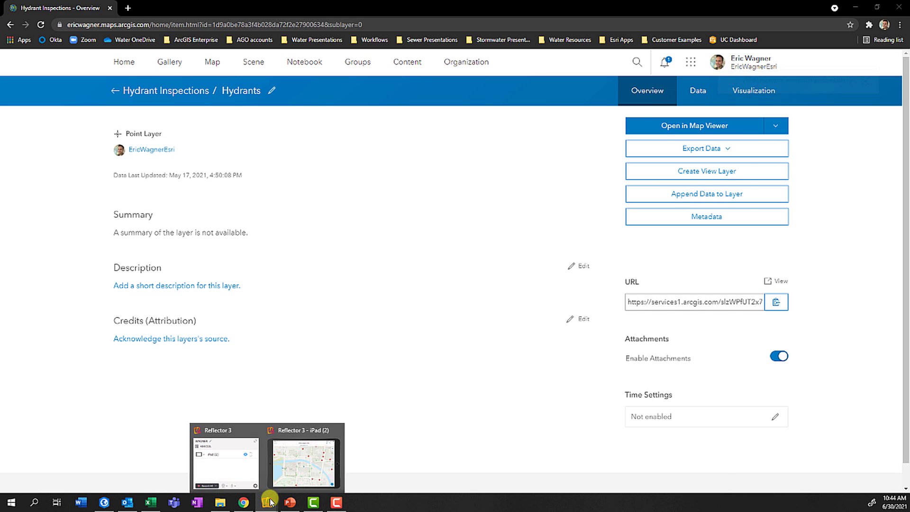
Reopen the Field Maps collect form on the mirrored iPad, now showing photo and attach options.
left_click(303, 462)
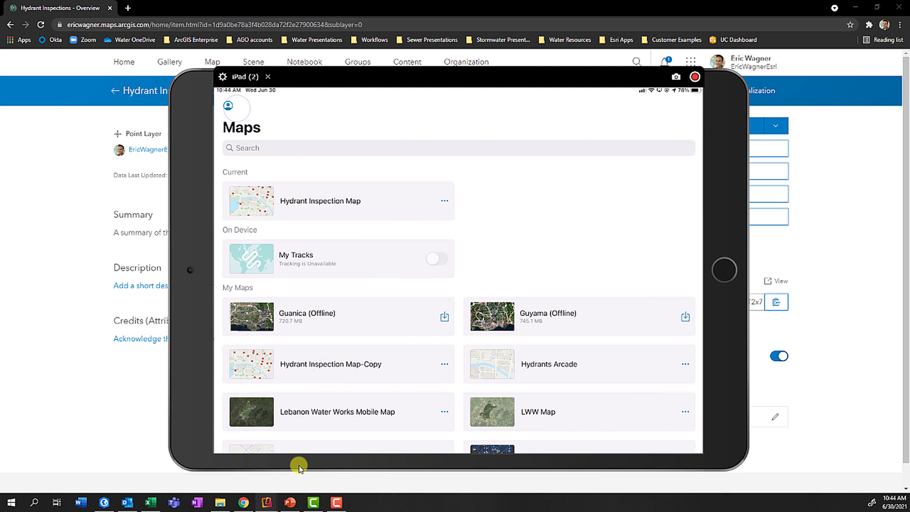
left_click(319, 200)
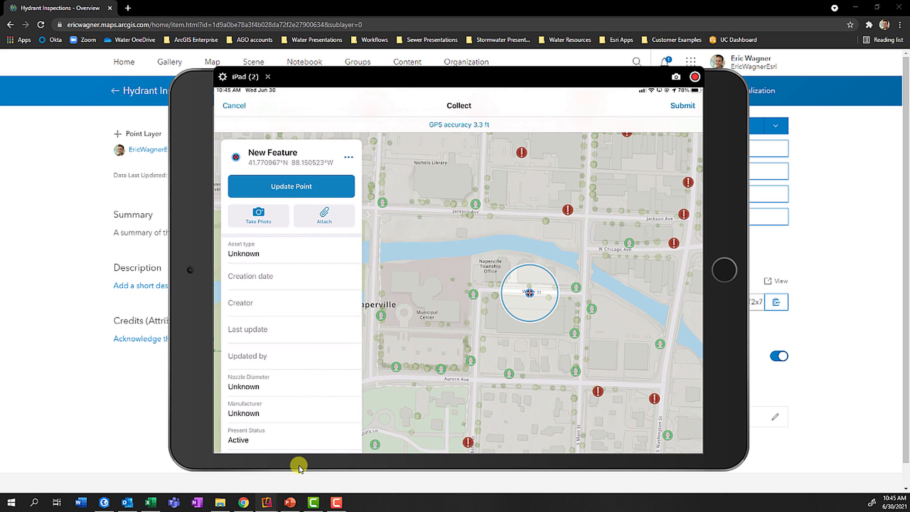
mouse_move(292, 356)
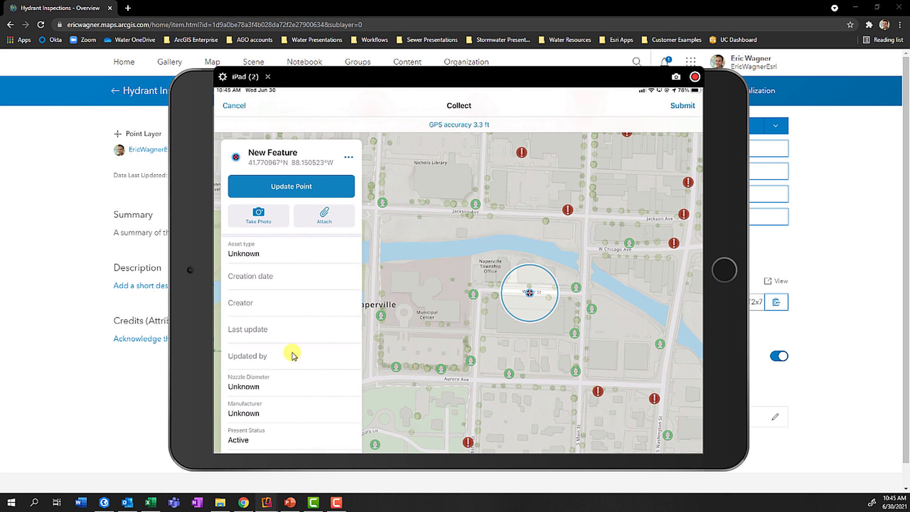
mouse_move(348, 209)
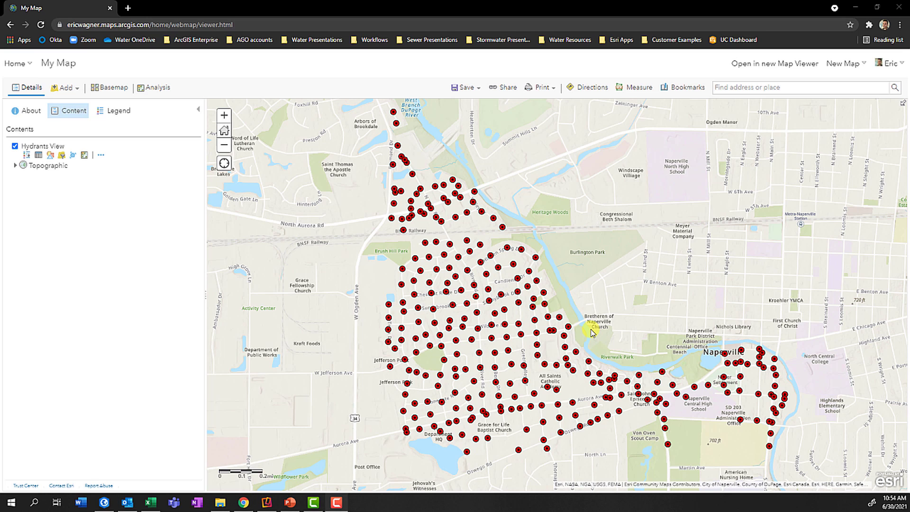
mouse_move(464, 255)
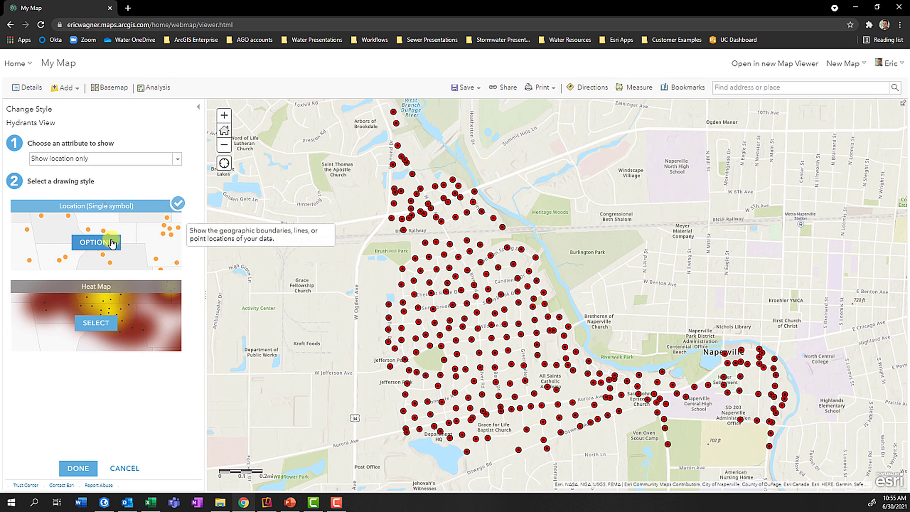
Switch the Hydrants View symbol picker to the Utilities - Water category.
left_click(96, 242)
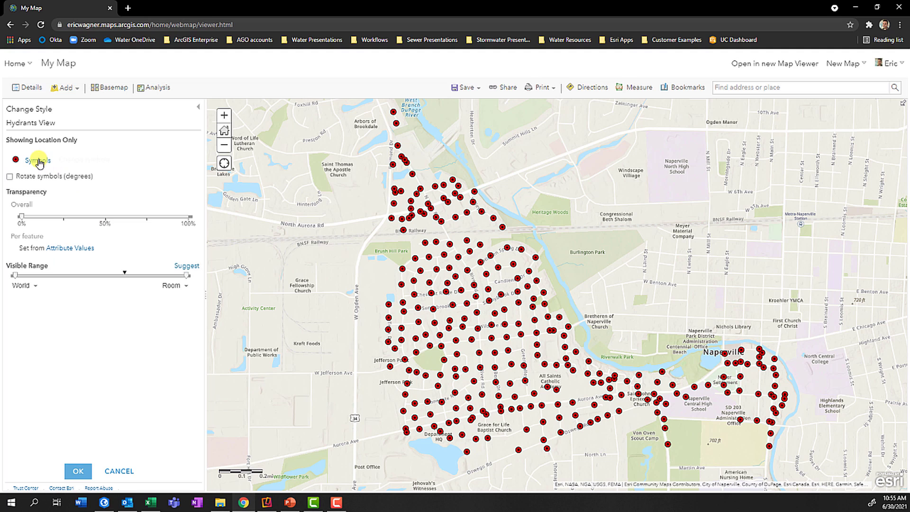
left_click(37, 160)
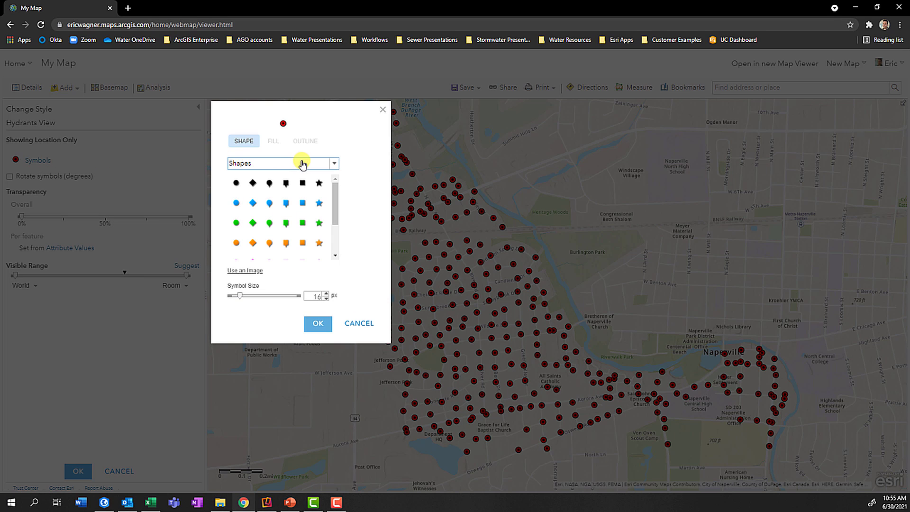
left_click(334, 163)
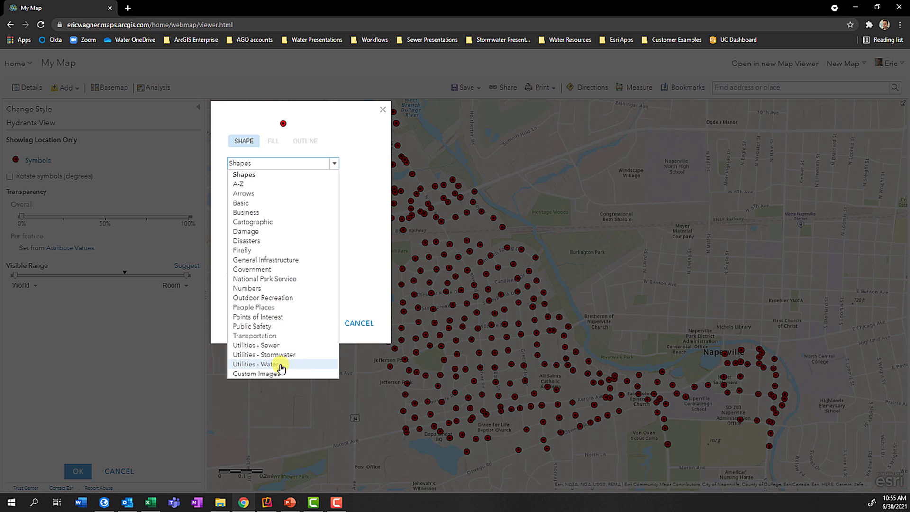
mouse_move(275, 366)
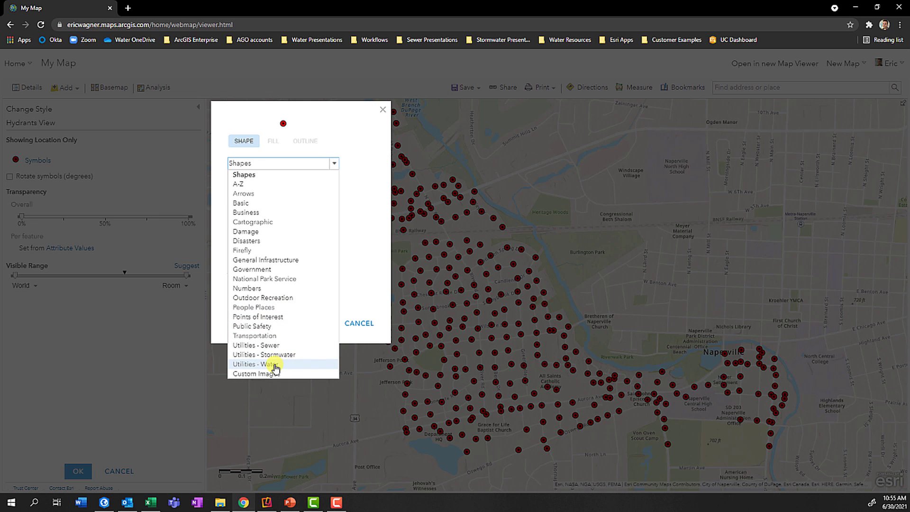
left_click(267, 364)
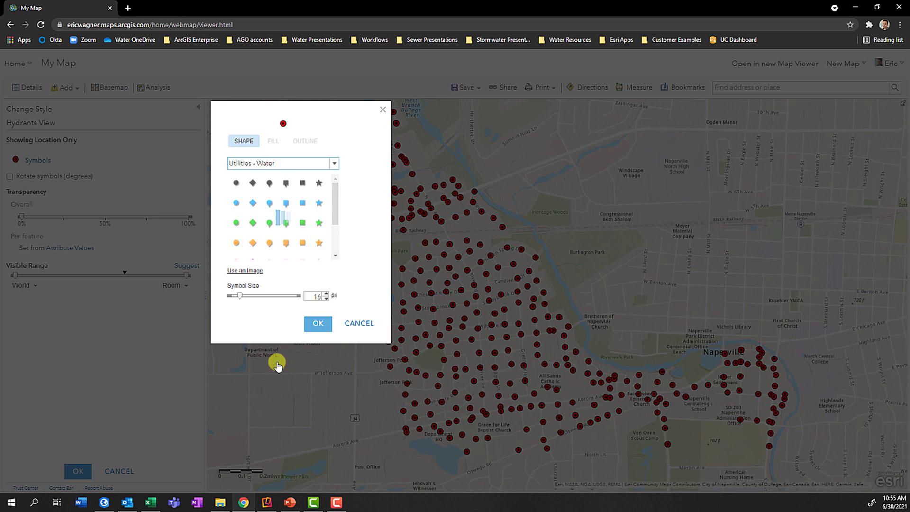
Pick a hydrant symbol for the Hydrants View points and confirm the single-symbol style.
scroll("down", 3)
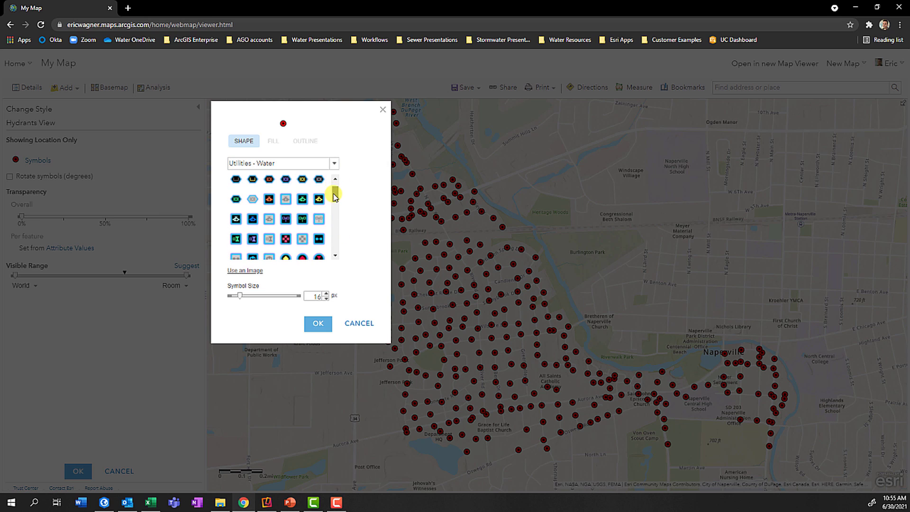
scroll("down", 3)
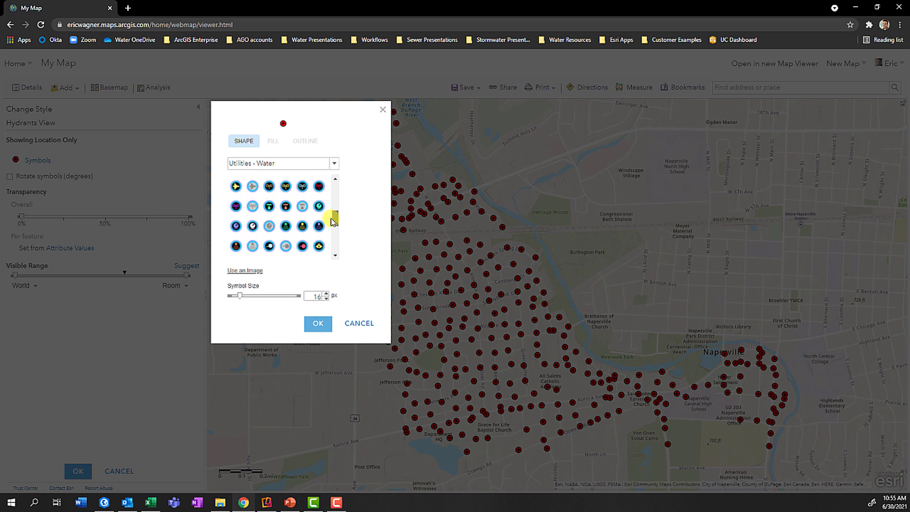
scroll("down", 3)
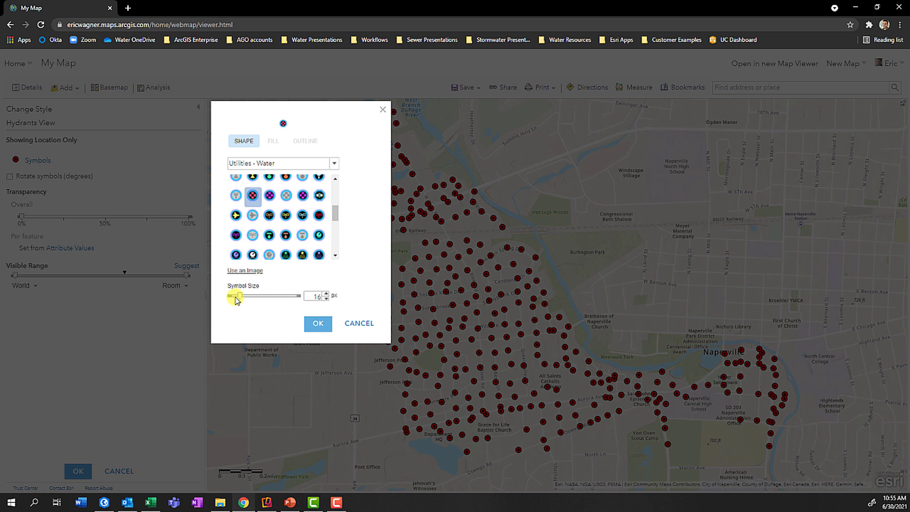
left_click(318, 323)
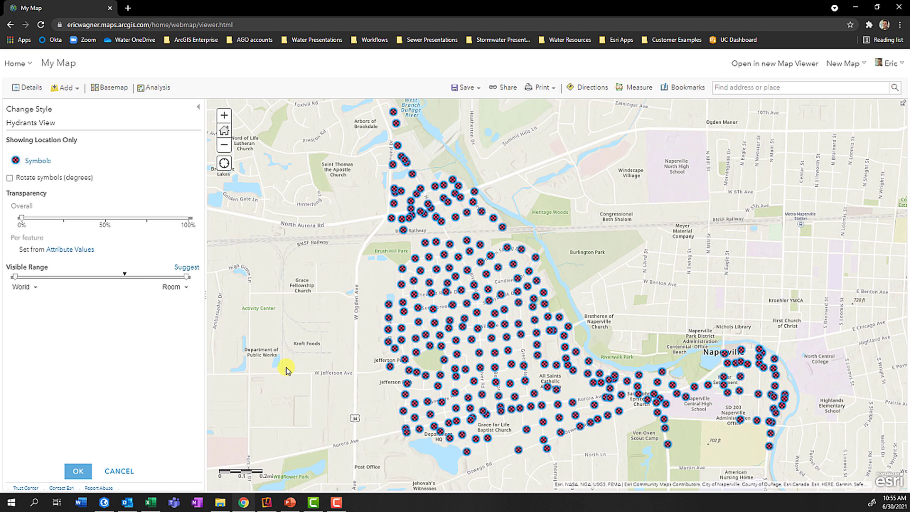
left_click(77, 471)
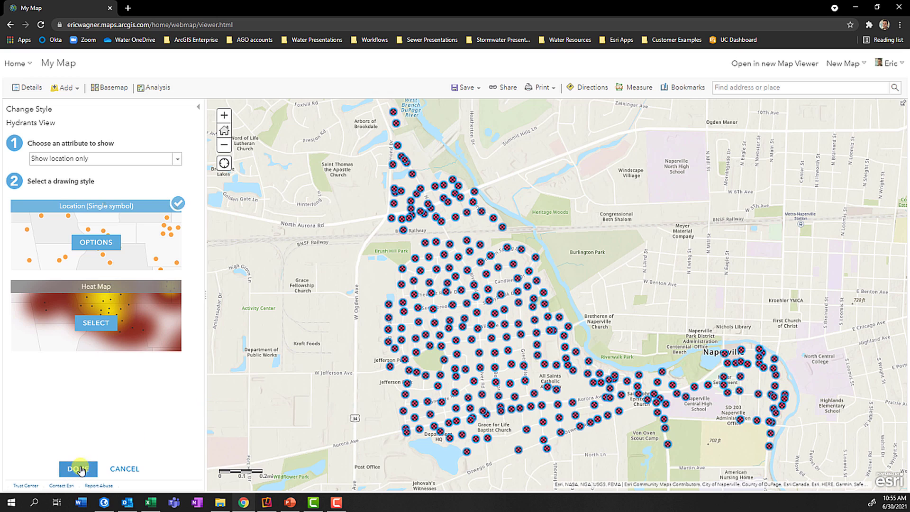
Apply the hydrant styling and filter Maintenance Needs on Requires Immediate Attention.
left_click(78, 469)
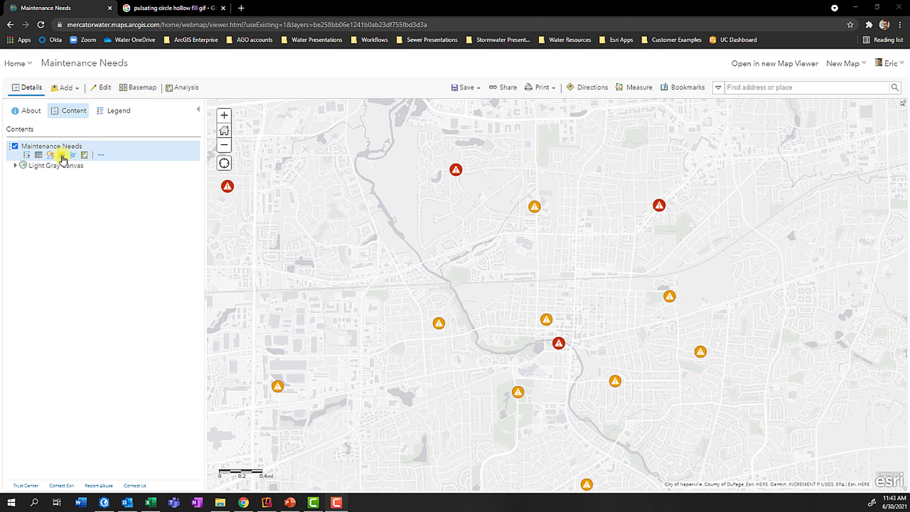
left_click(63, 154)
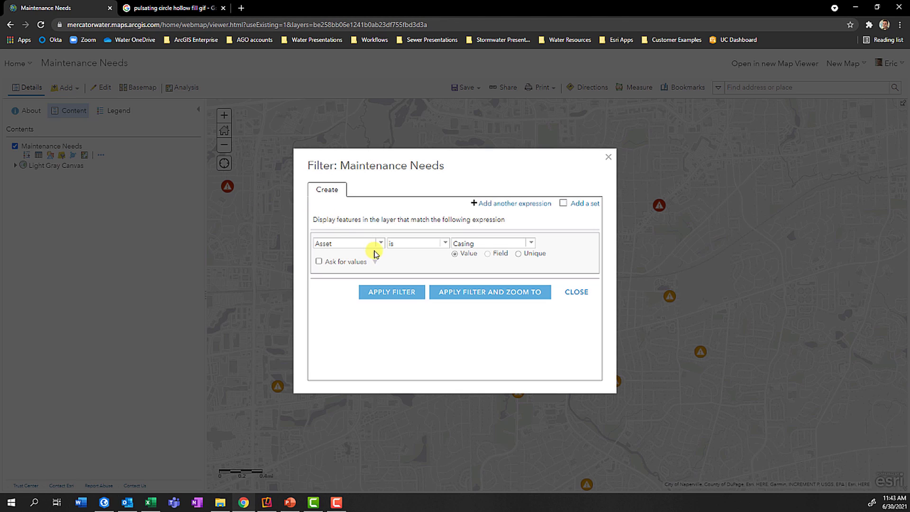
left_click(379, 243)
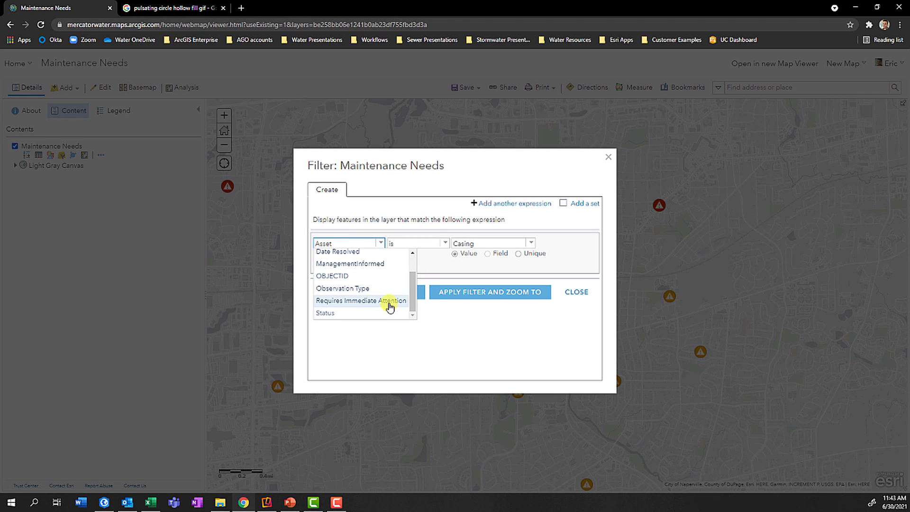
left_click(361, 301)
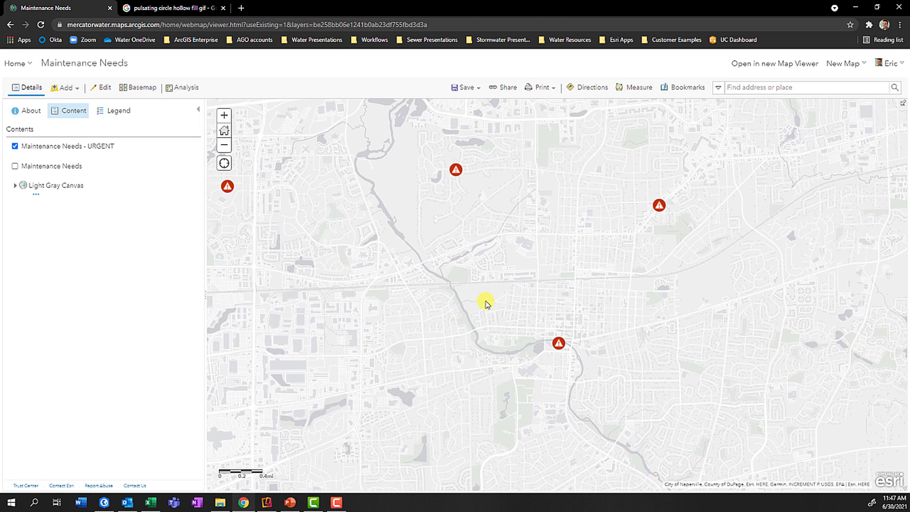
Visit the Google Images pulsating circle GIF results and return to the map.
left_click(168, 8)
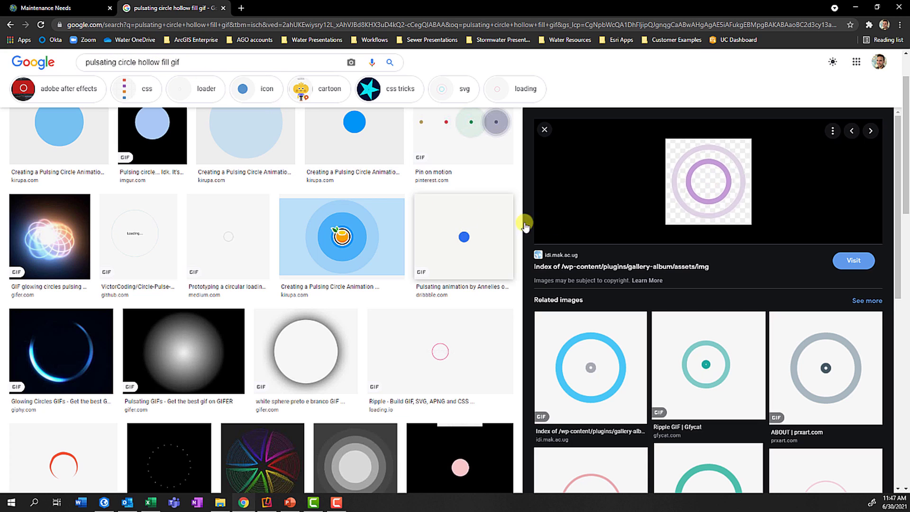
mouse_move(717, 176)
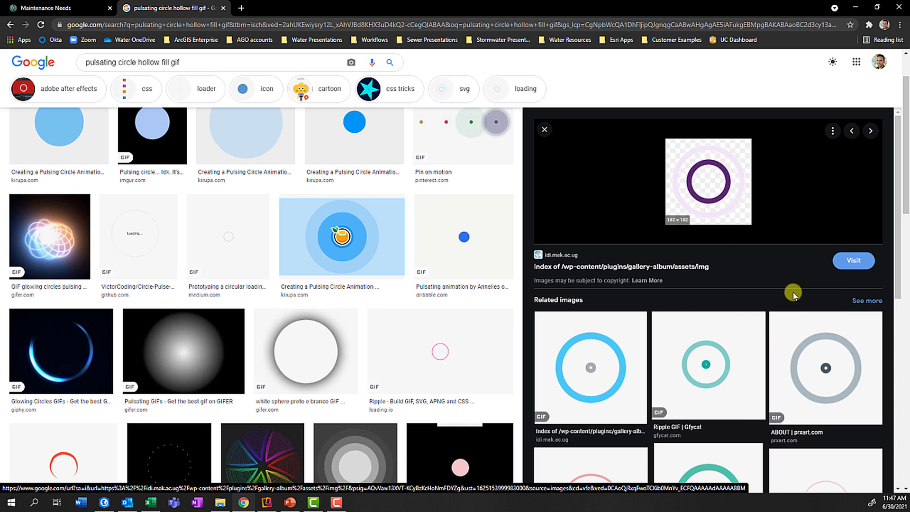
left_click(58, 8)
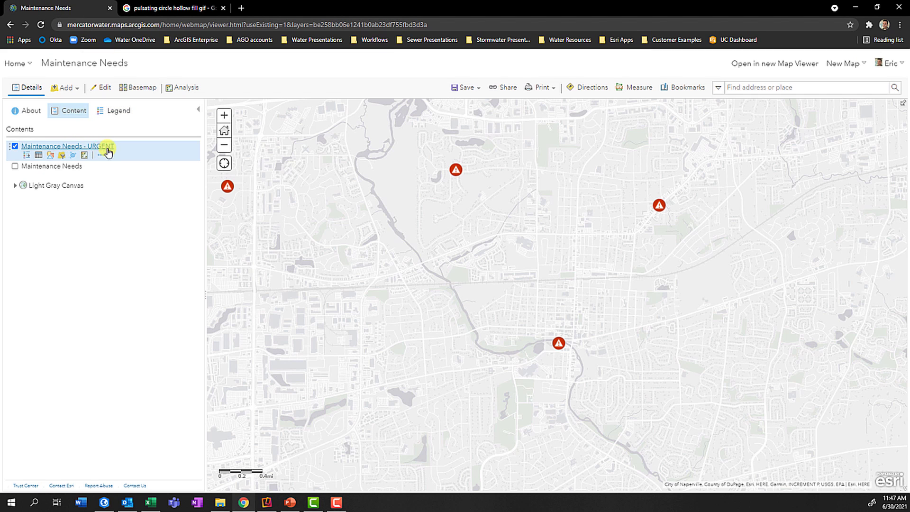
mouse_move(76, 155)
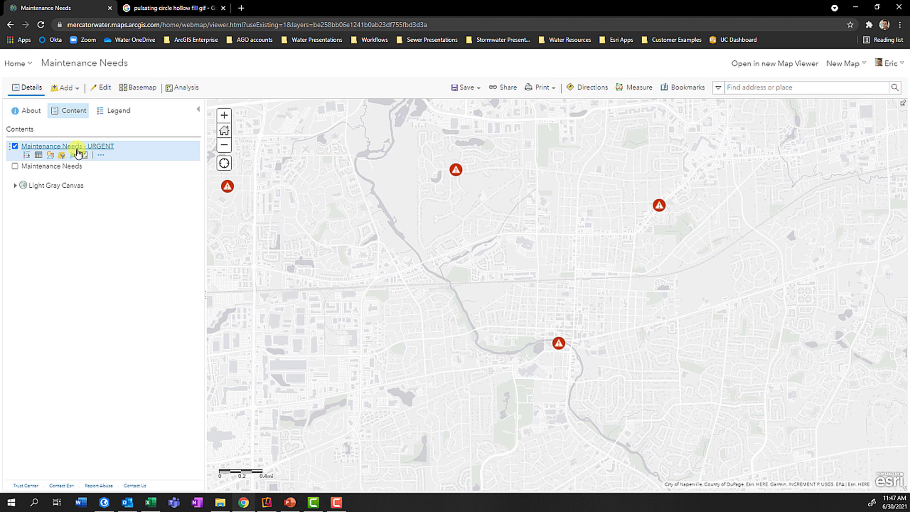
Set the URGENT layer to show location only and open its symbol choices.
left_click(73, 154)
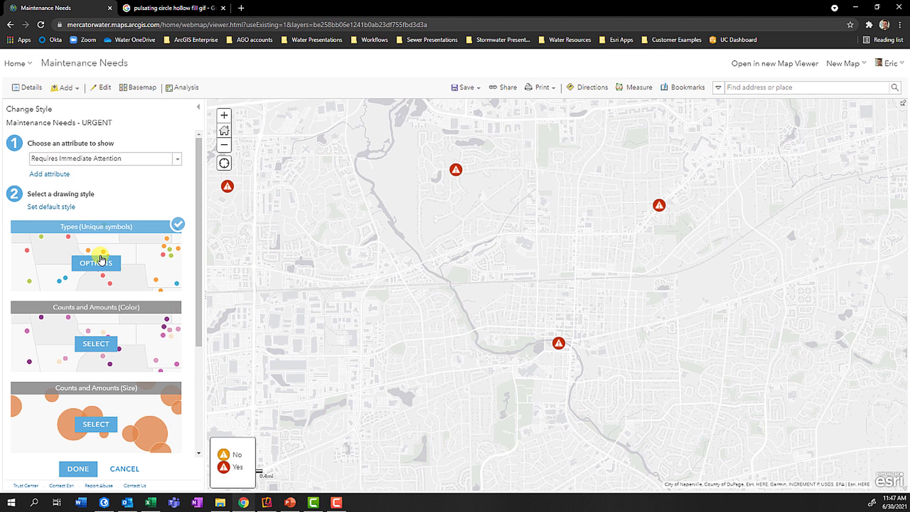
left_click(104, 159)
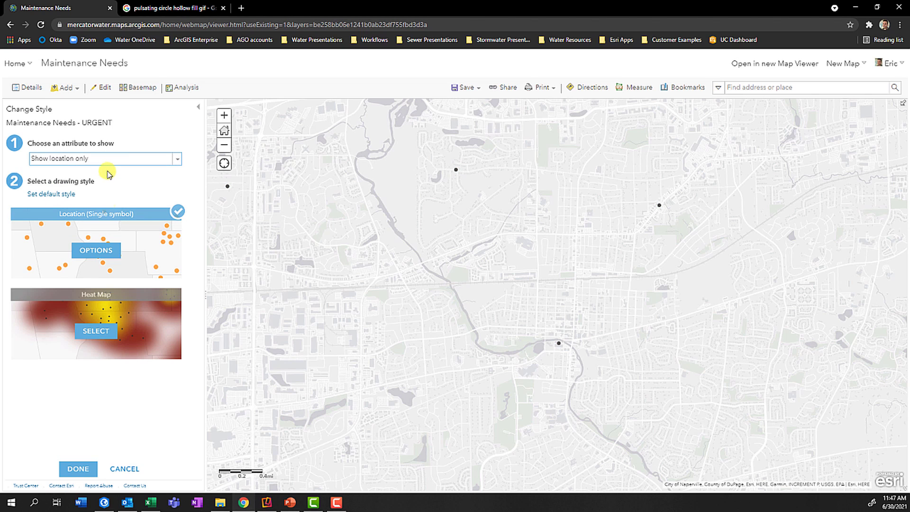
left_click(94, 250)
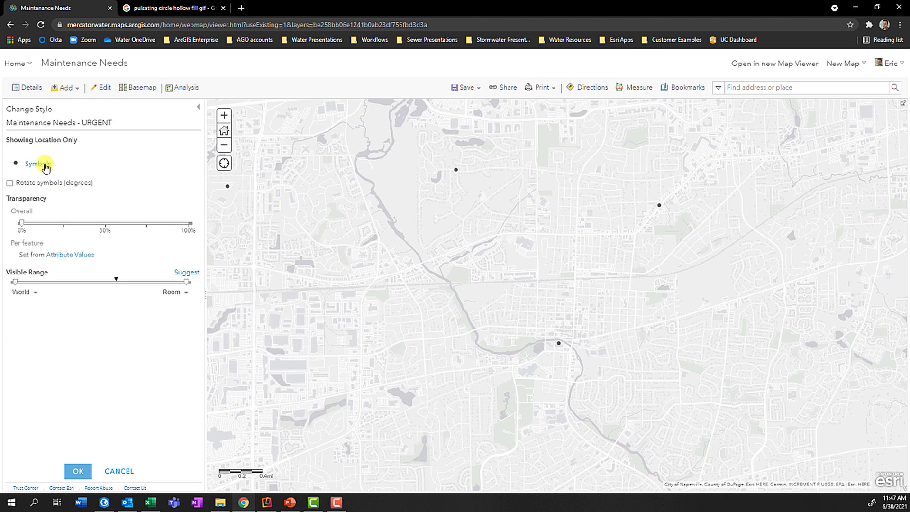
left_click(37, 164)
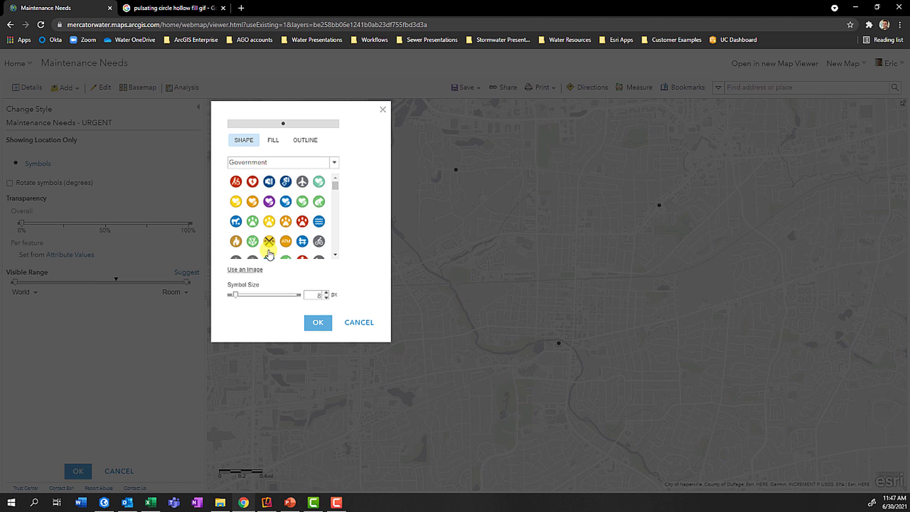
Use the pasted purple ring GIF URL as a size-44 custom image symbol for urgent points.
left_click(244, 268)
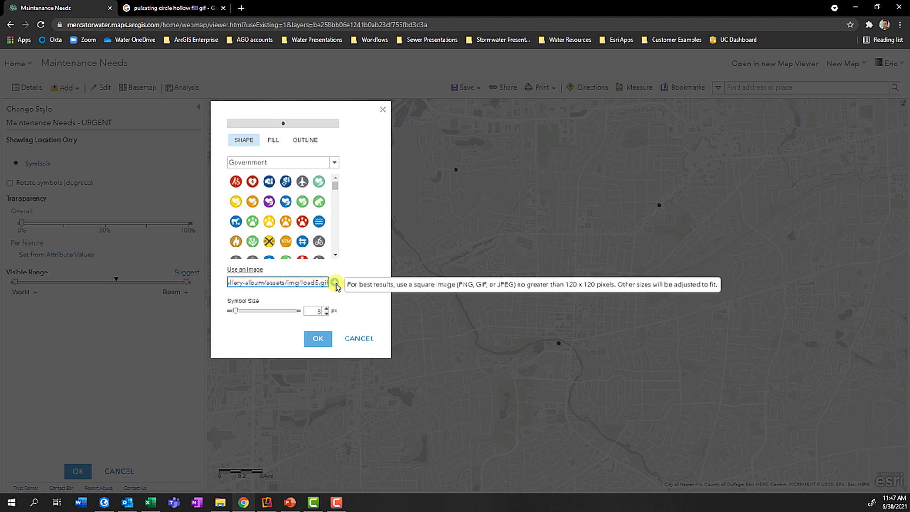
left_click(334, 281)
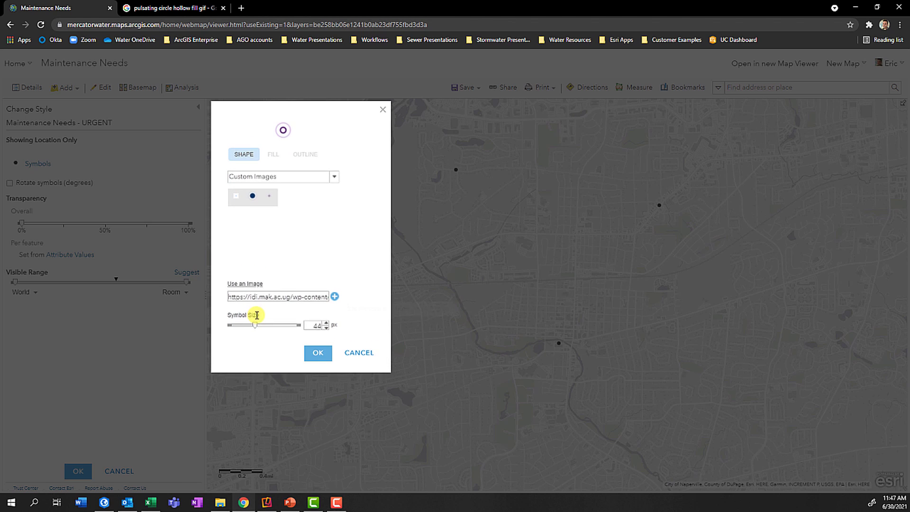
left_click(317, 352)
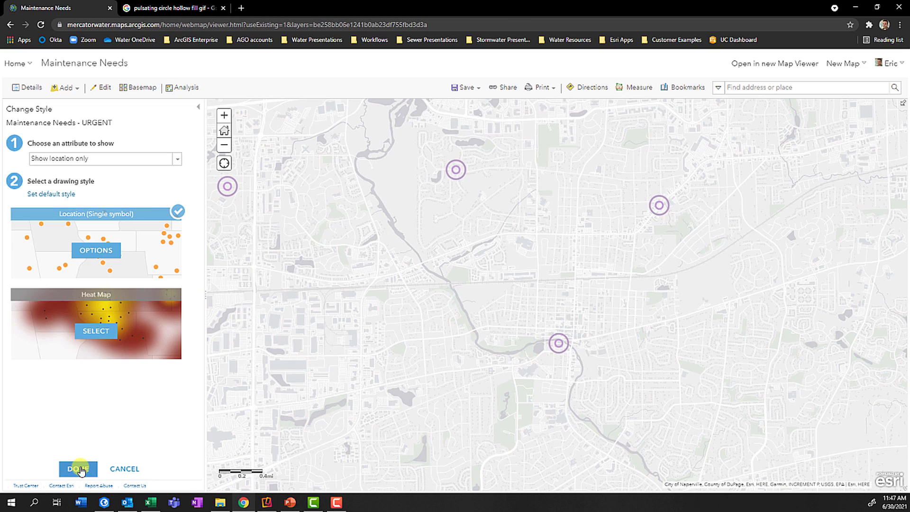
left_click(77, 469)
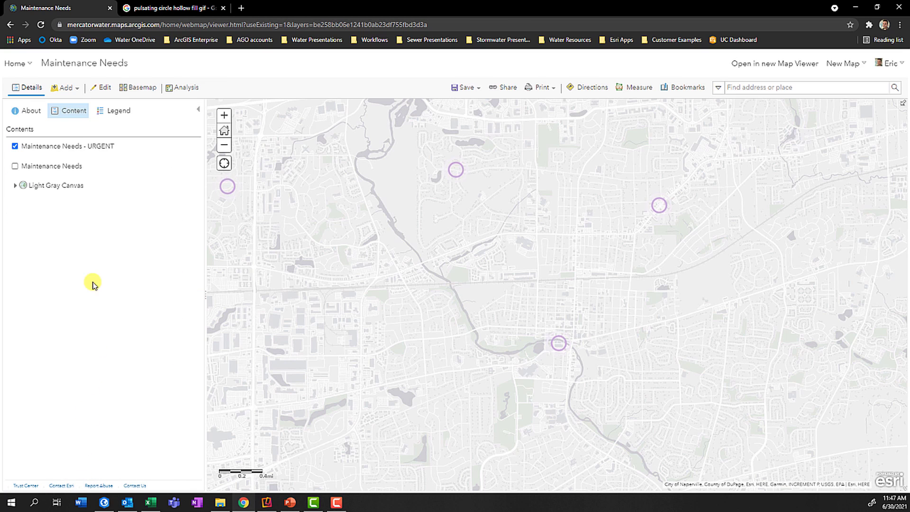
Turn the original Maintenance Needs layer back on beside the URGENT layer.
left_click(14, 166)
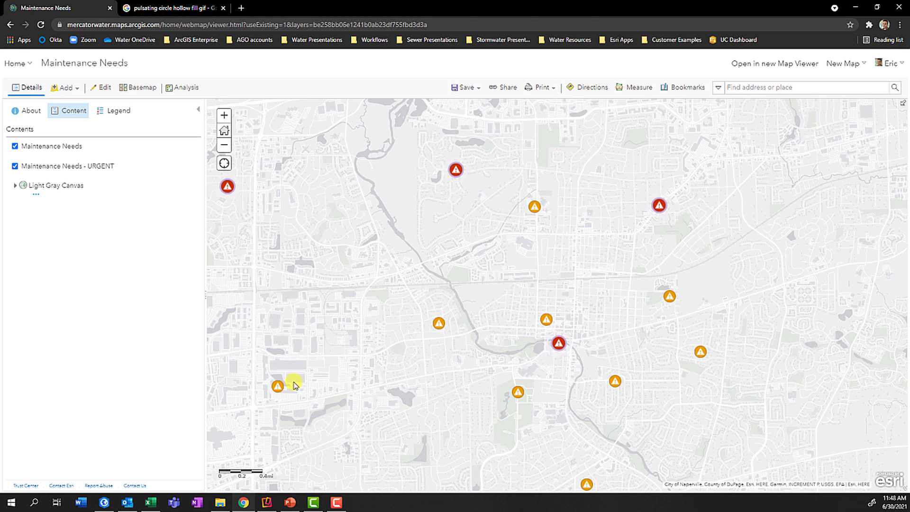
mouse_move(438, 260)
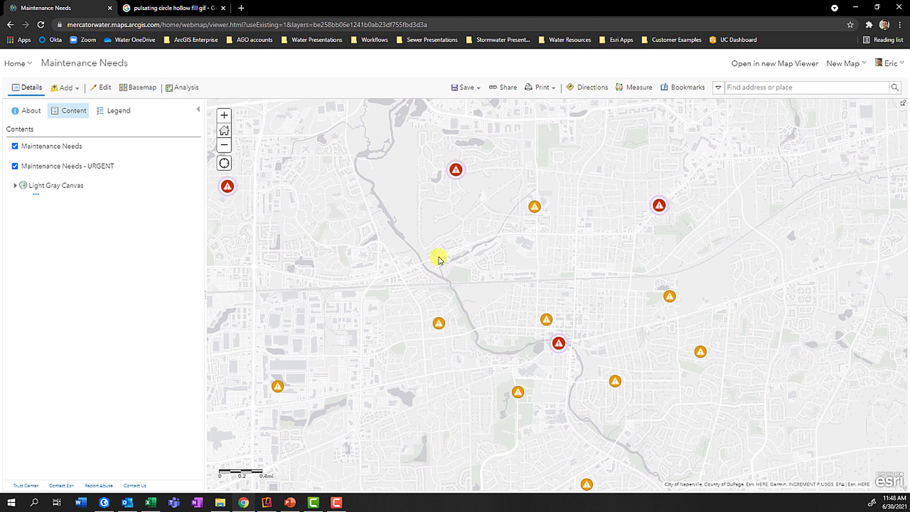
mouse_move(468, 185)
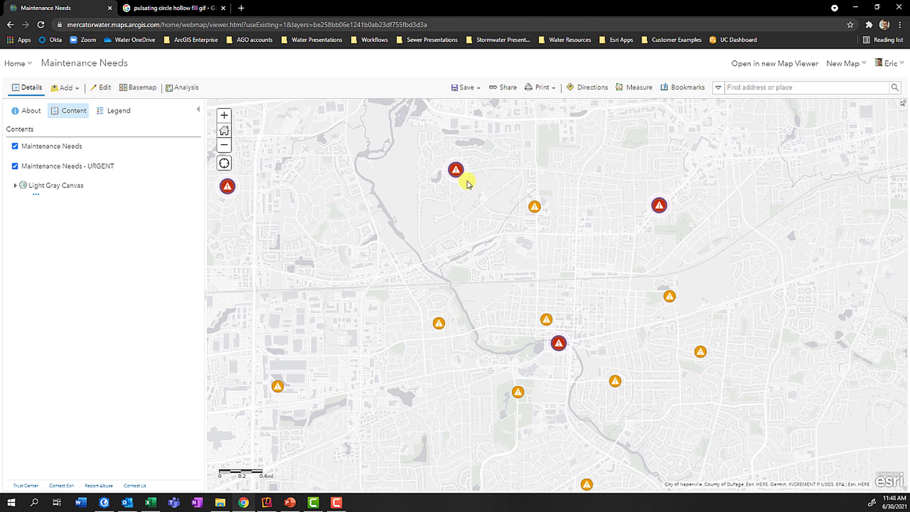